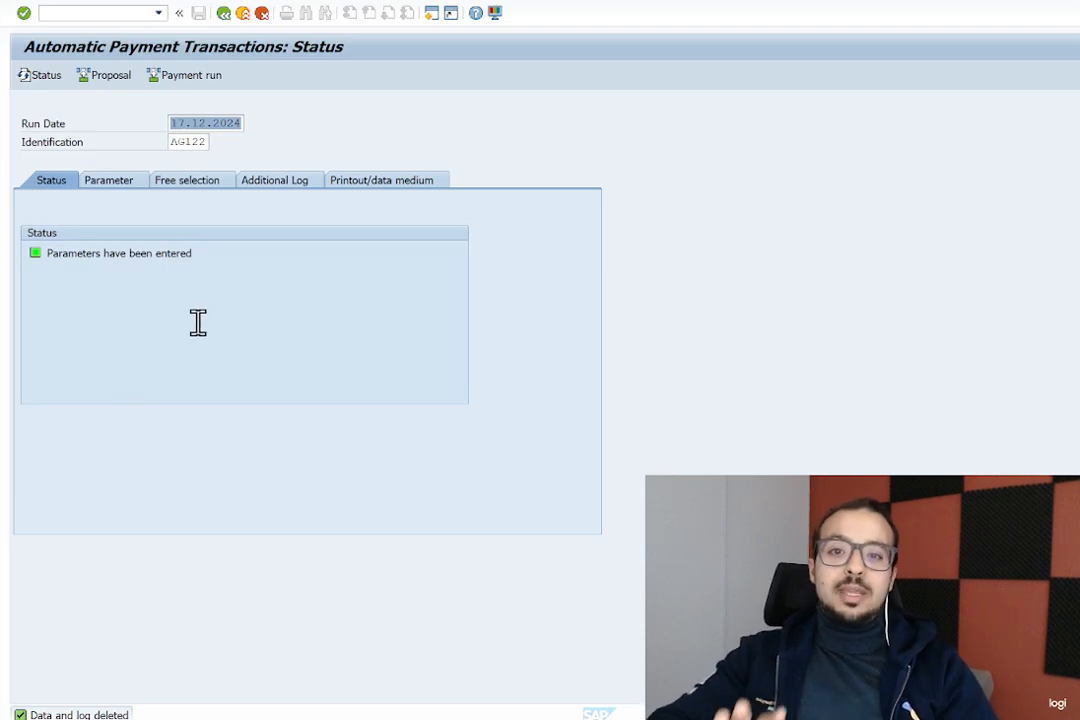
pyautogui.moveTo(196, 312)
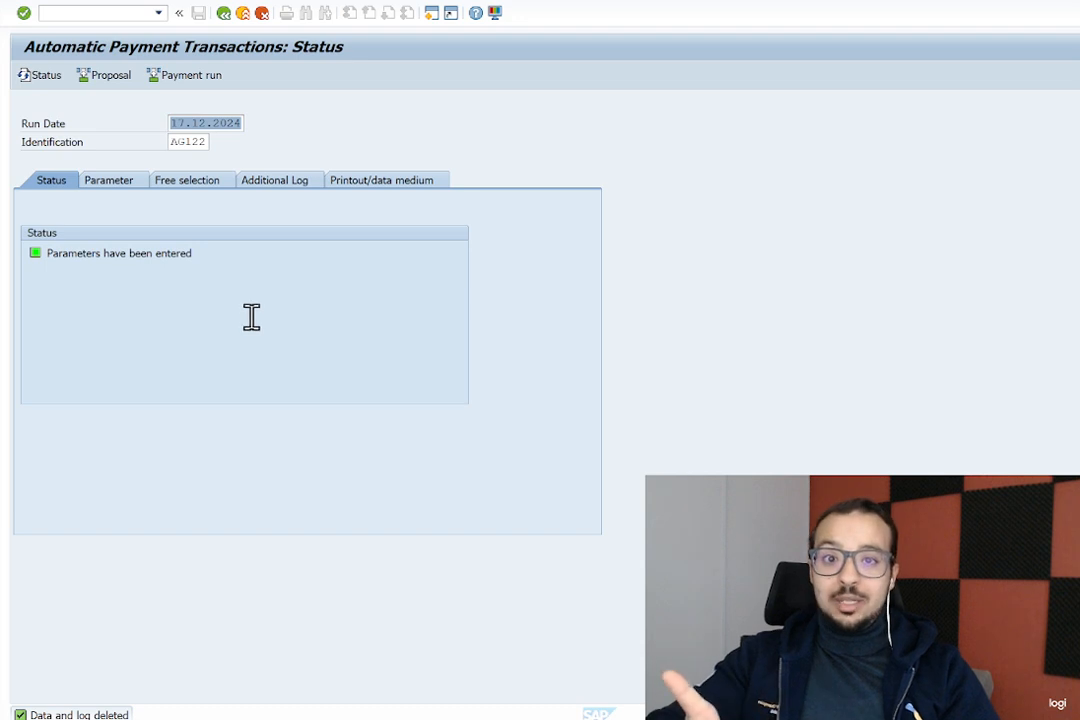
pyautogui.moveTo(256, 308)
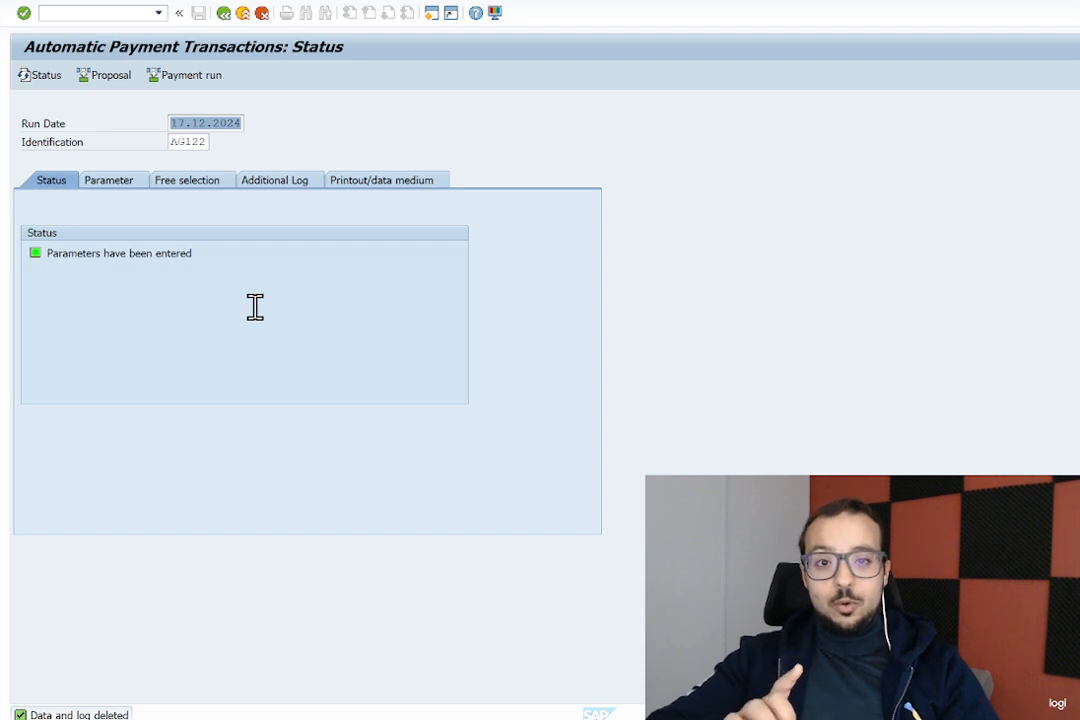
pyautogui.moveTo(184, 210)
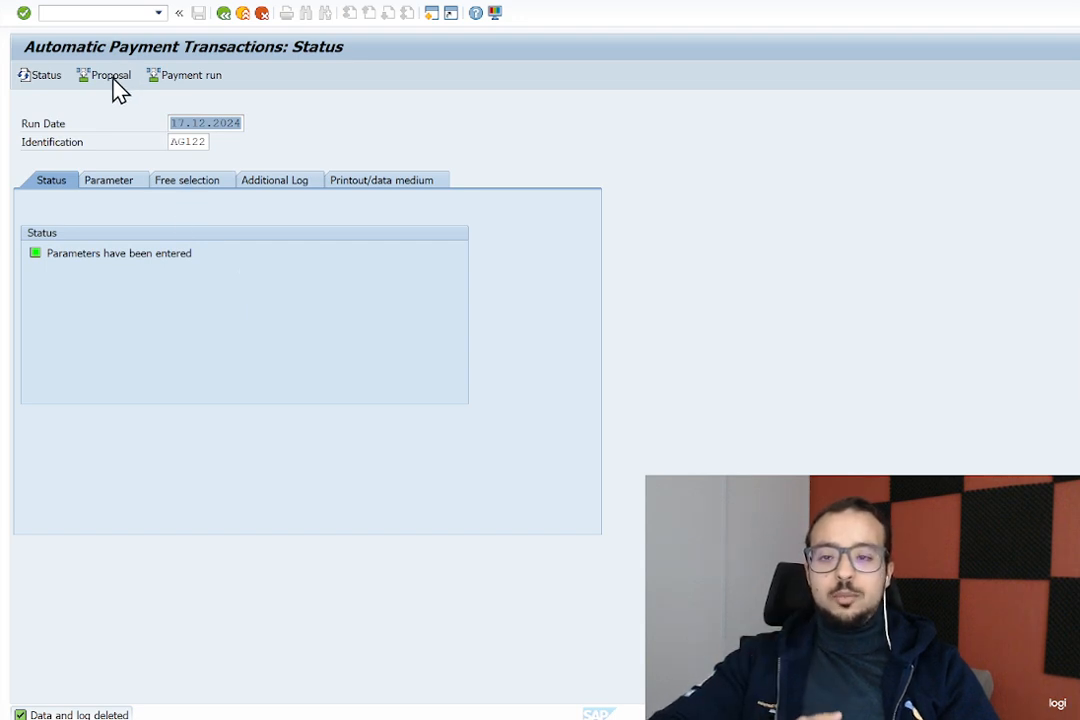
# Schedule the payment proposal to start immediately and confirm it
pyautogui.click(110, 74)
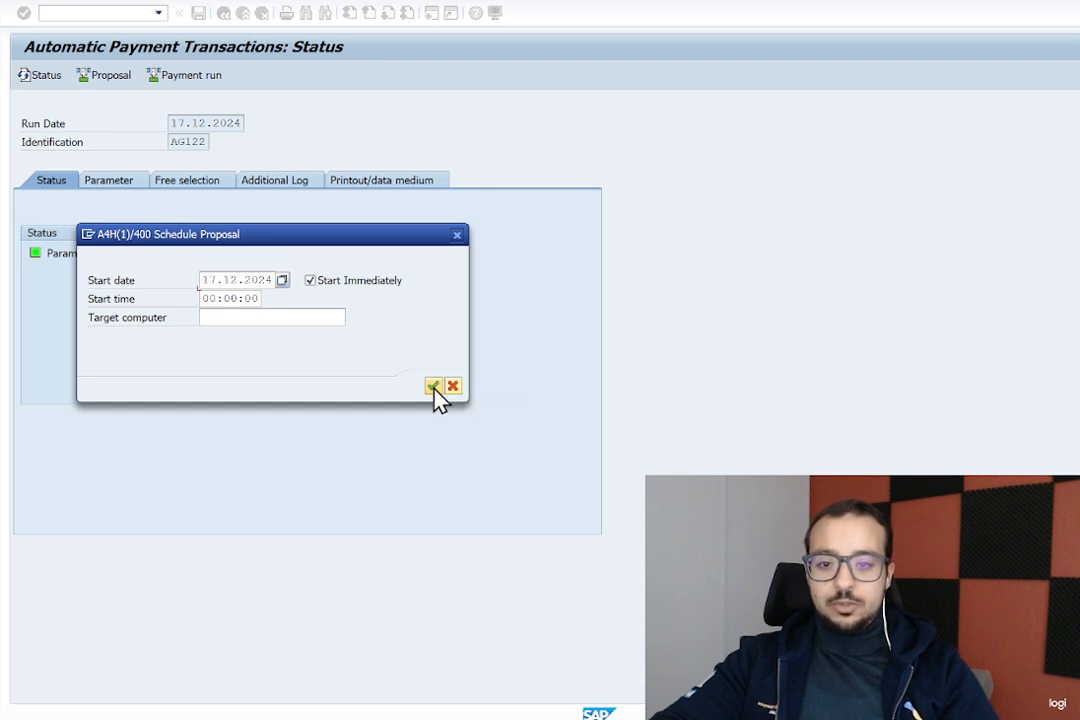
pyautogui.click(436, 384)
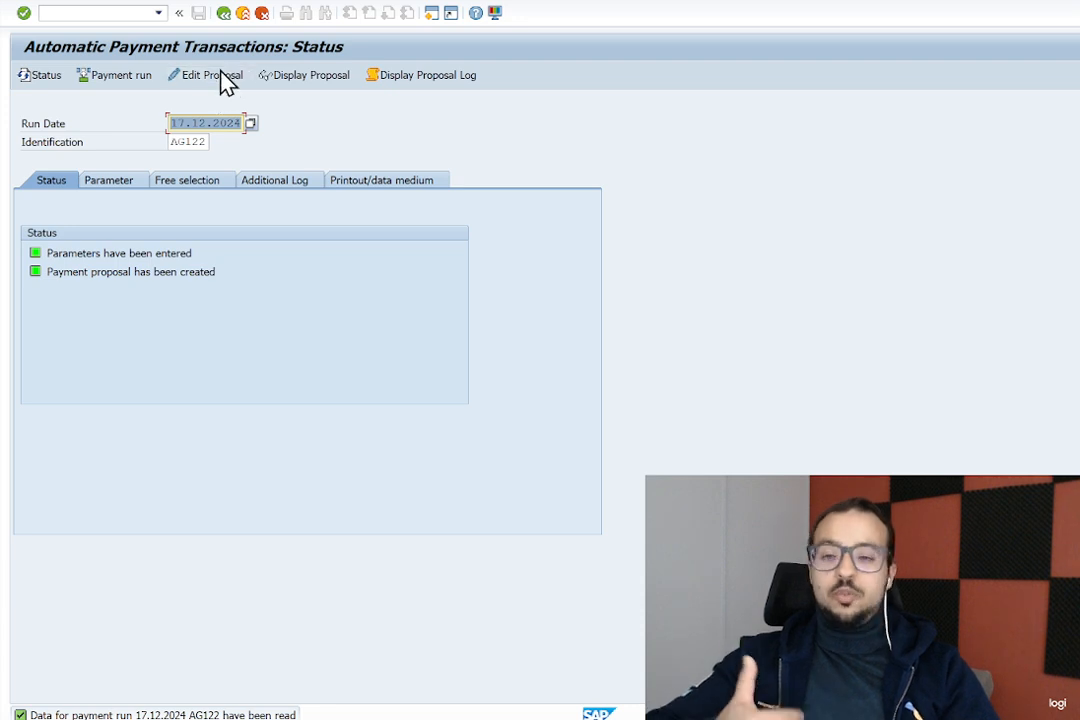
# Edit the proposal for all accounting clerks
pyautogui.click(212, 76)
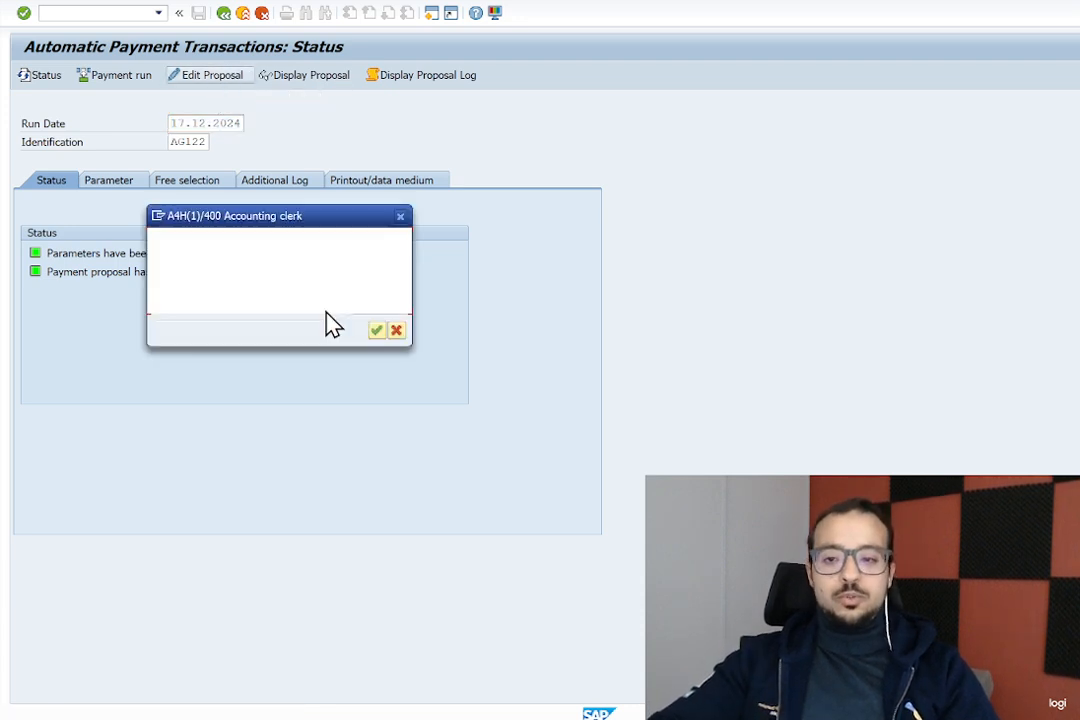
pyautogui.click(216, 76)
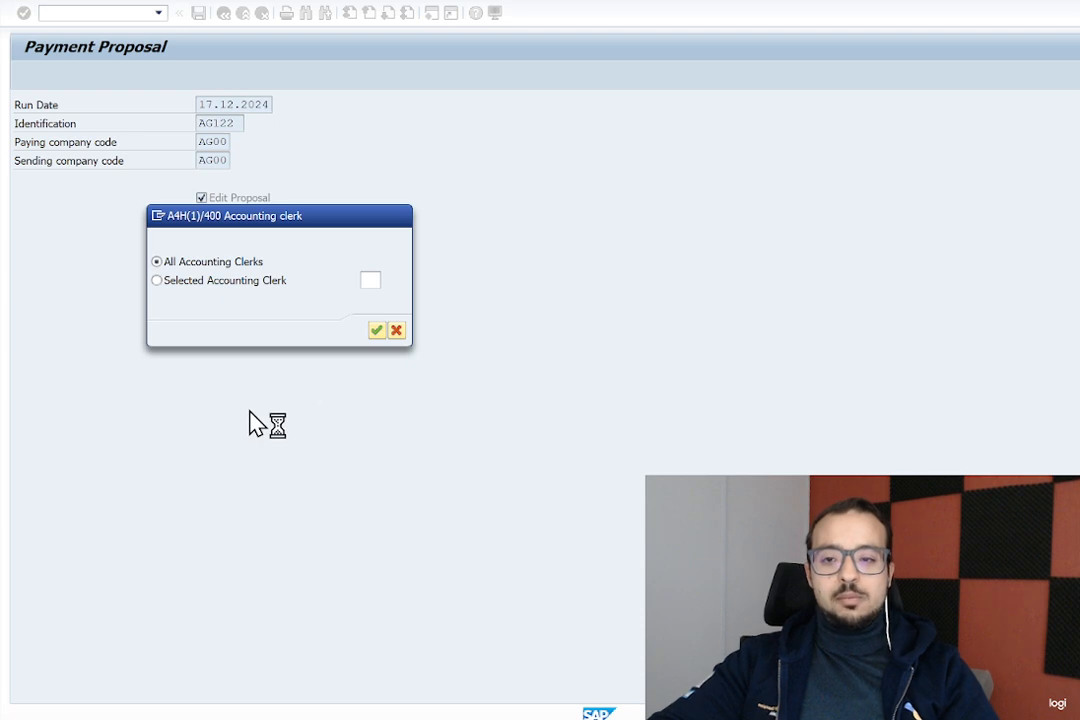
pyautogui.click(376, 330)
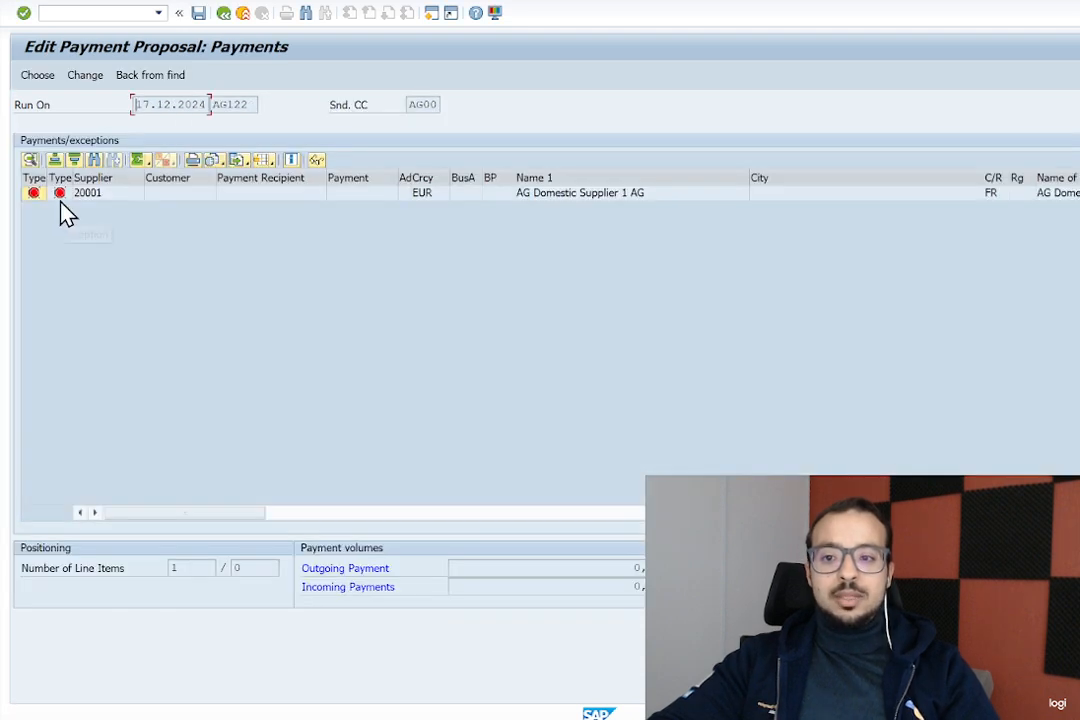
pyautogui.moveTo(62, 192)
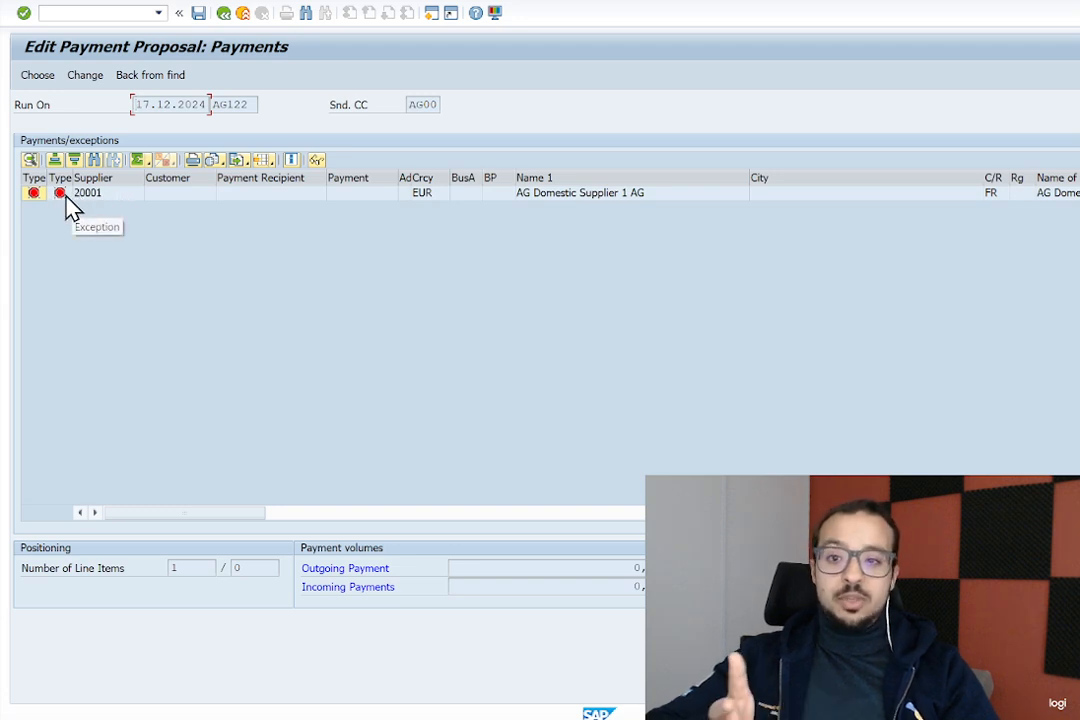
pyautogui.moveTo(112, 206)
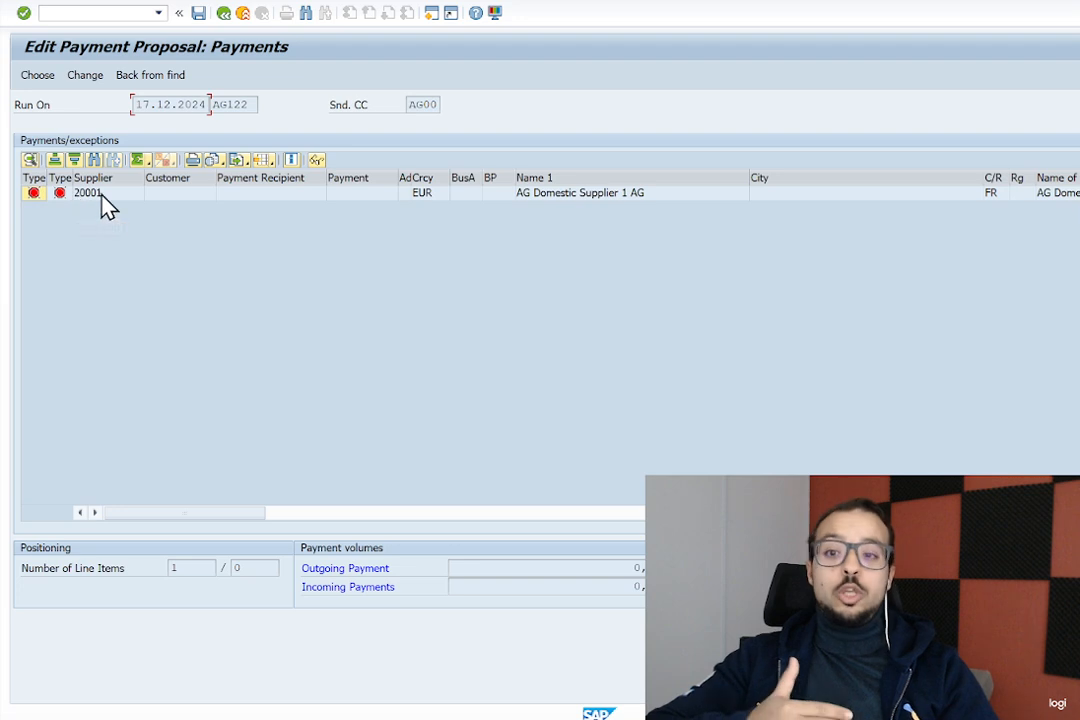
# Drill into supplier 20001's exception line to show its open items
pyautogui.click(86, 192)
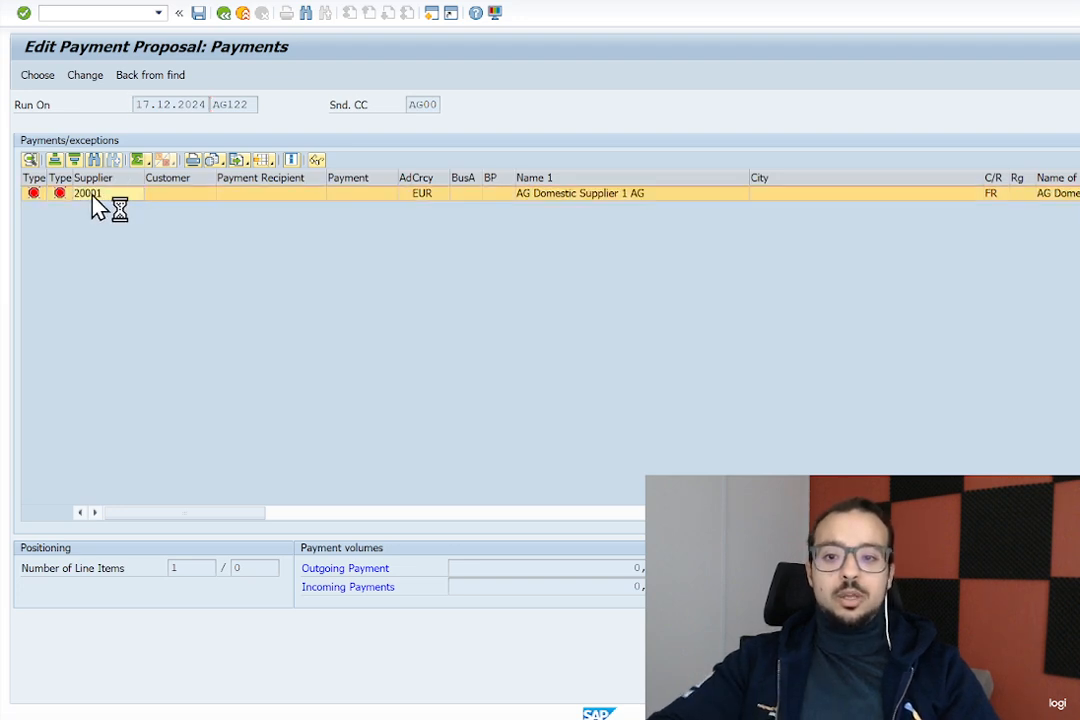
pyautogui.doubleClick(88, 192)
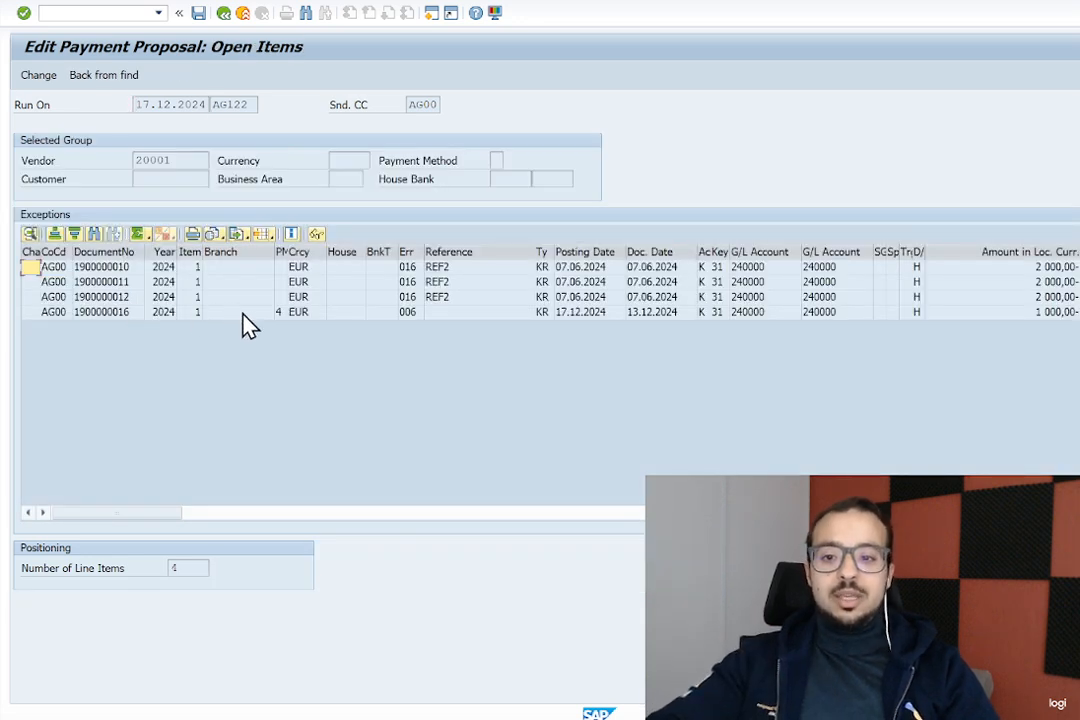
pyautogui.click(104, 312)
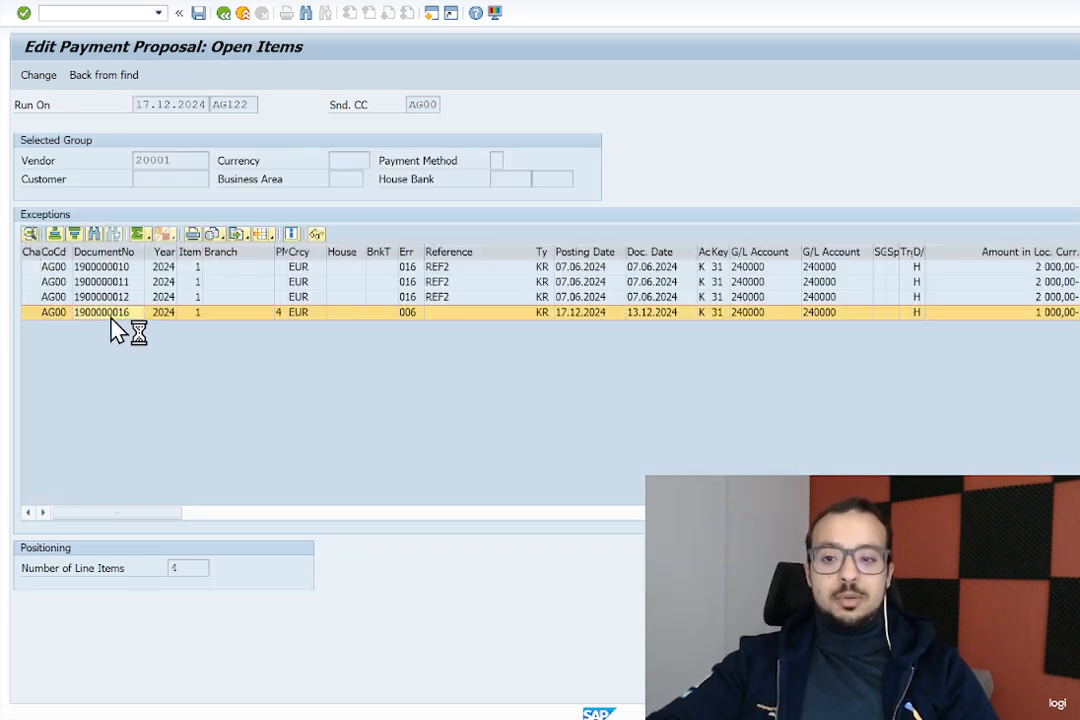
pyautogui.doubleClick(100, 312)
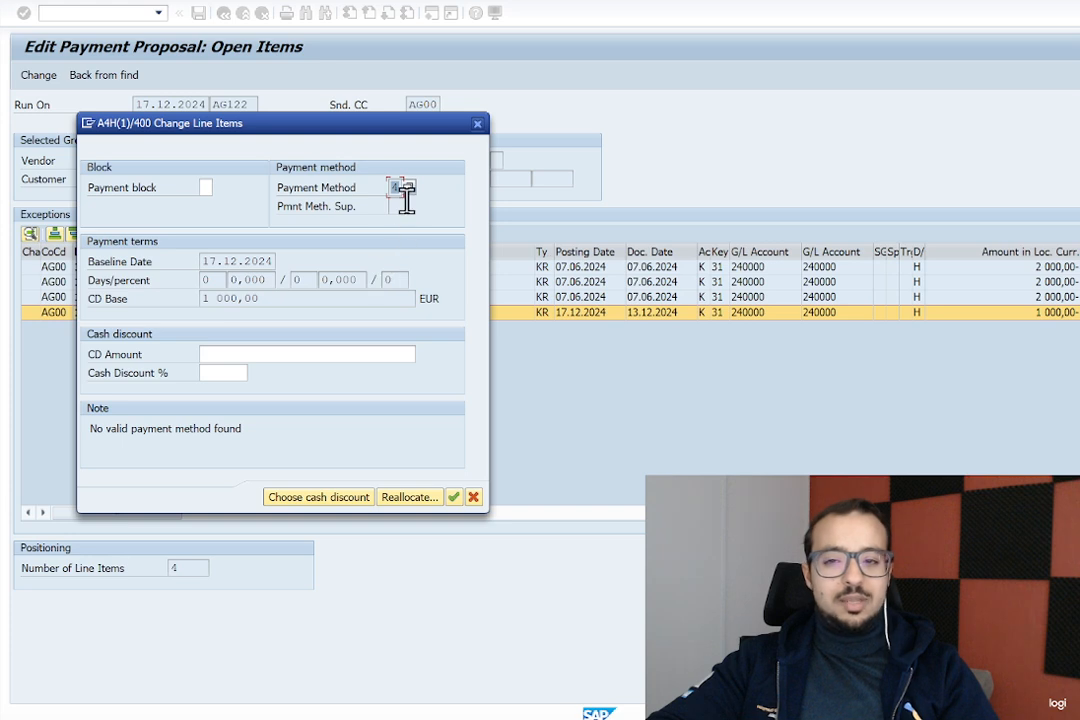
pyautogui.moveTo(392, 192)
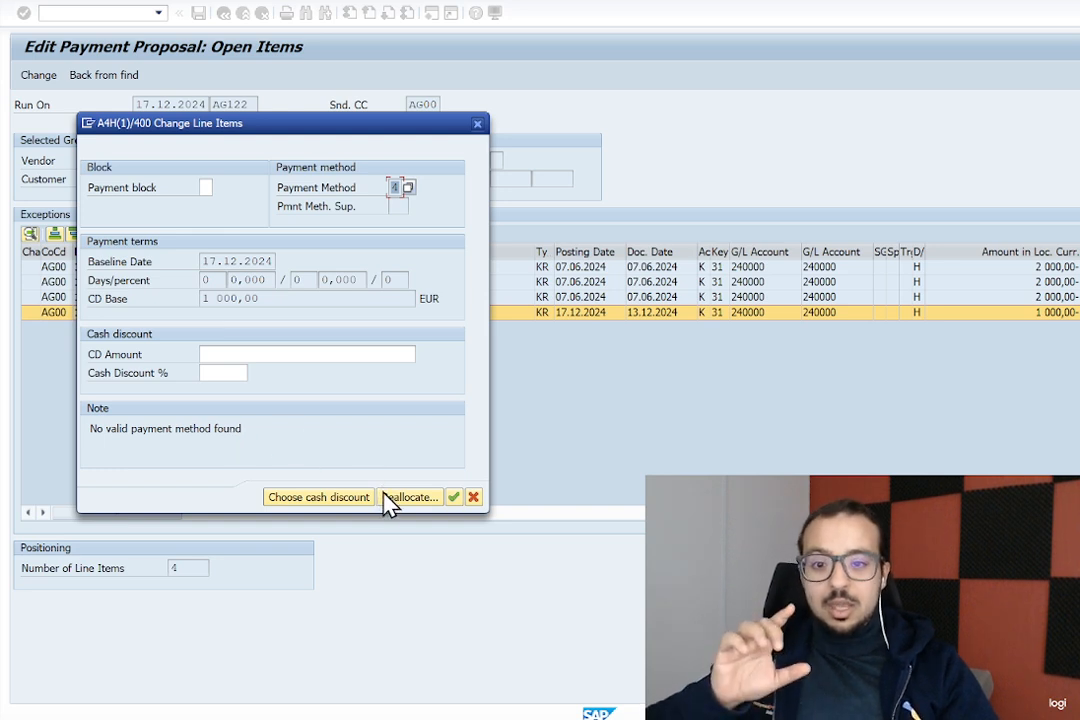
pyautogui.moveTo(410, 496)
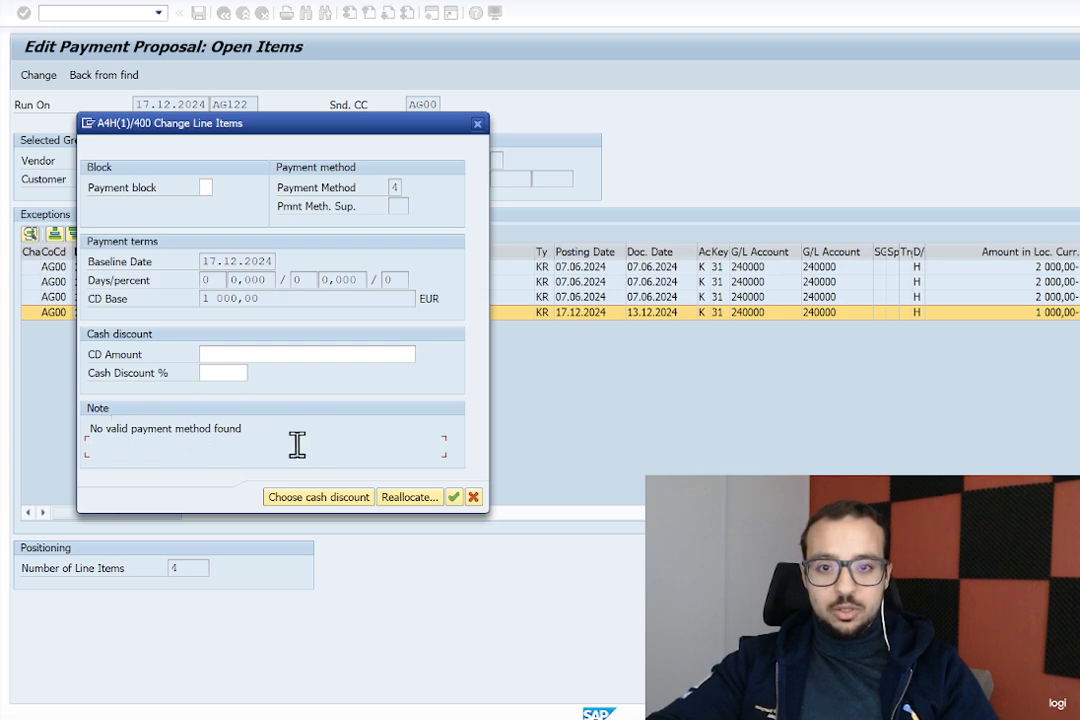
# Reallocate the invoice's payment to payment method 4 with a house bank and account
pyautogui.click(408, 496)
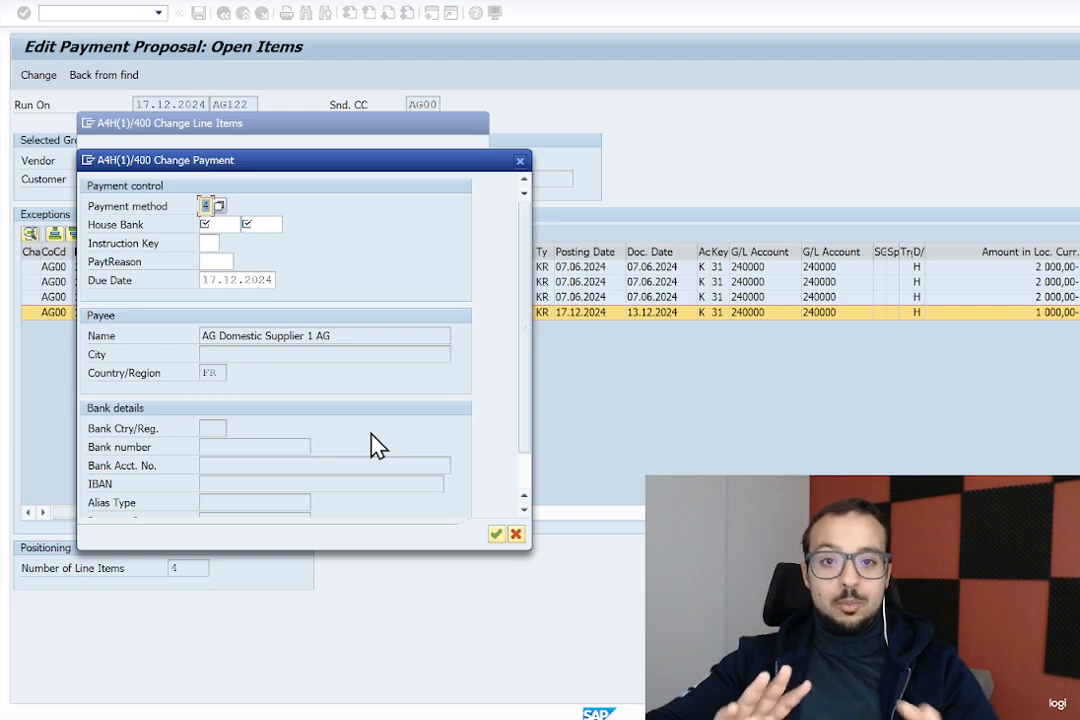
pyautogui.moveTo(156, 248)
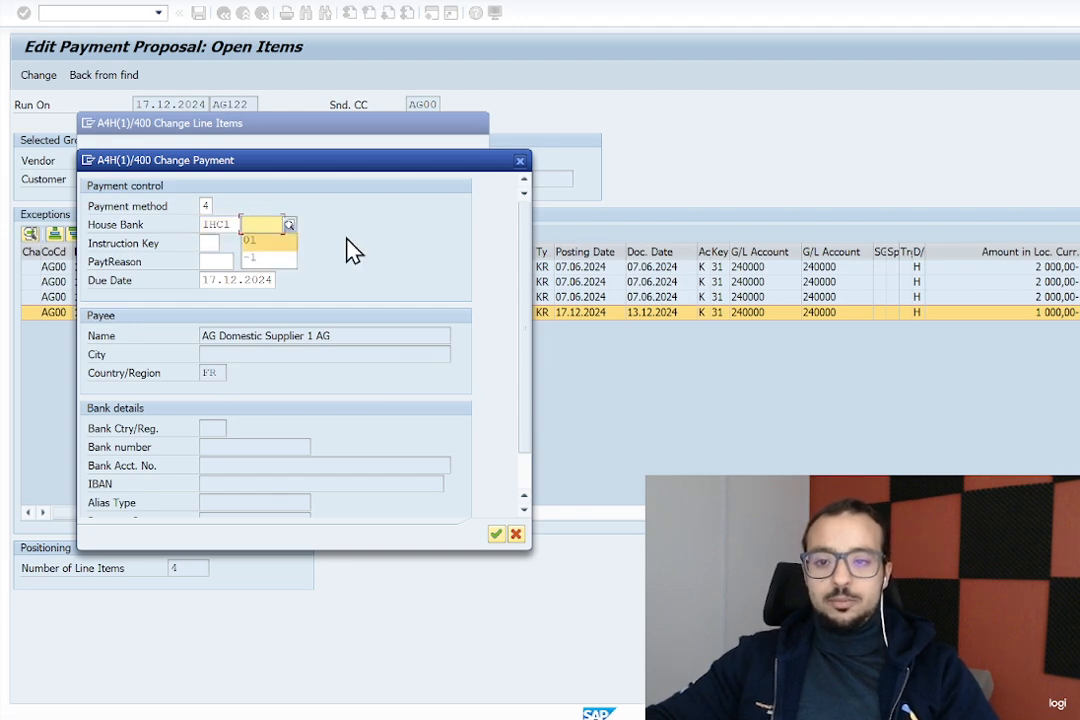
# Submit house bank 1UC1 account 01, then request help on the missing bank details error
pyautogui.click(252, 238)
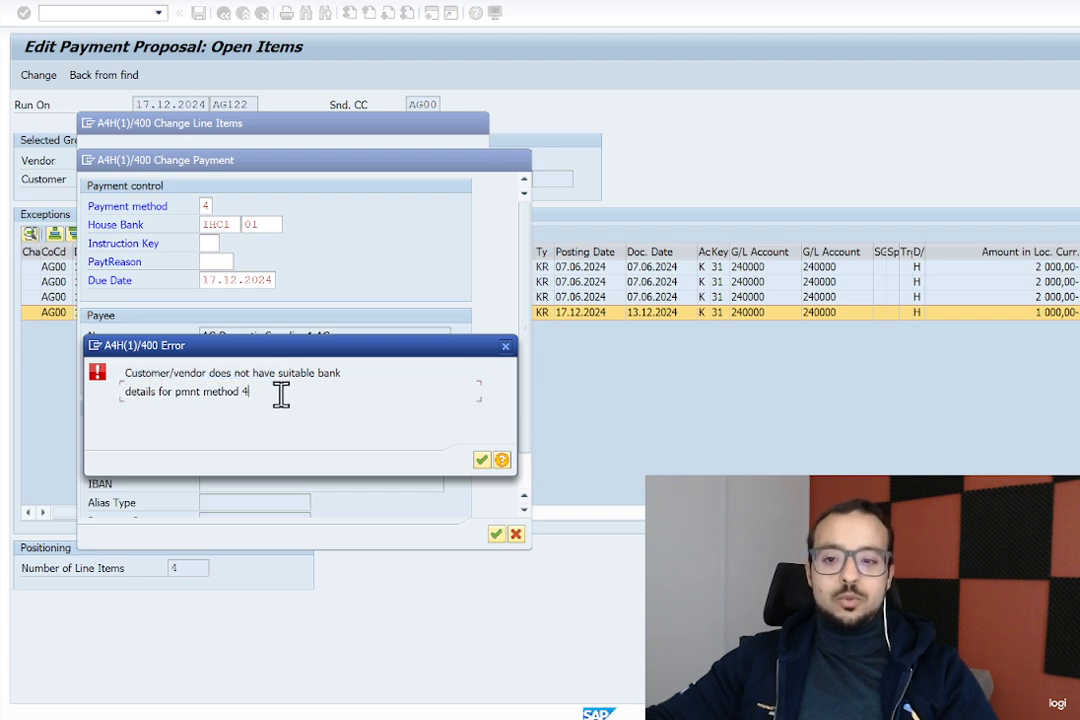
pyautogui.moveTo(304, 424)
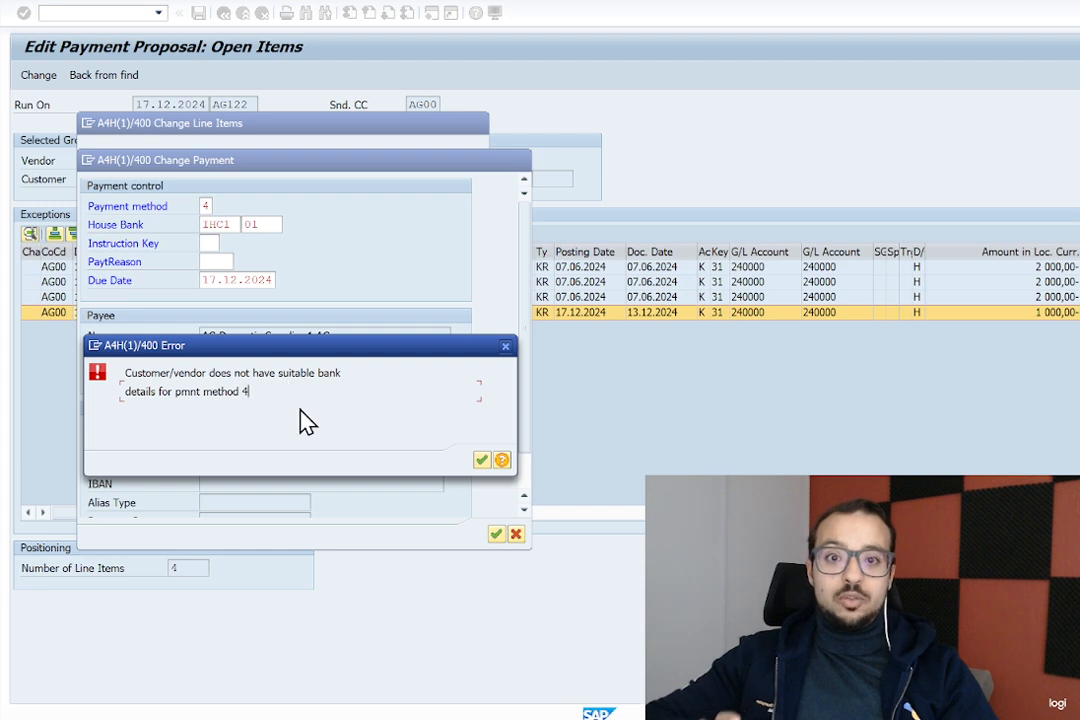
pyautogui.moveTo(208, 384)
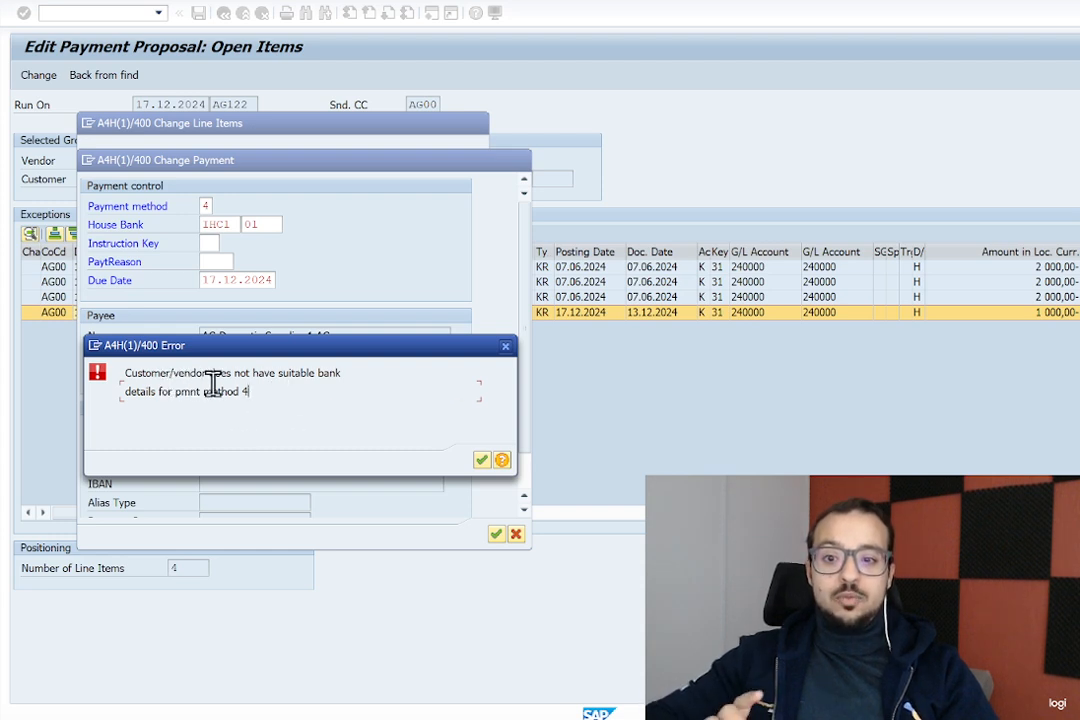
pyautogui.moveTo(278, 424)
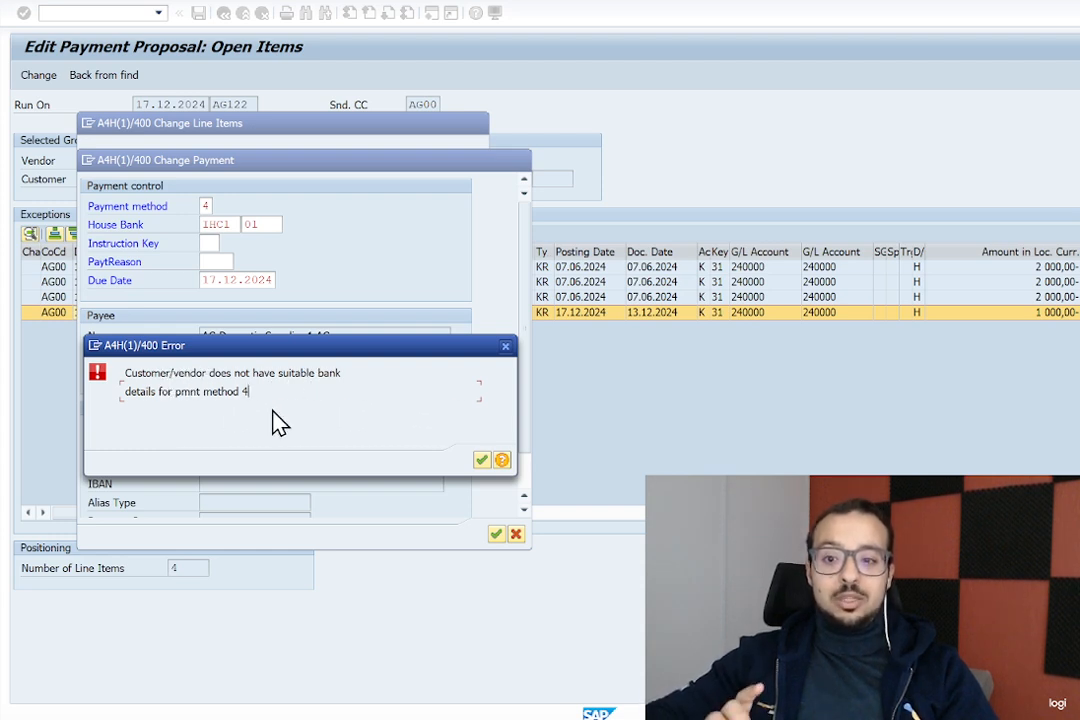
pyautogui.moveTo(502, 460)
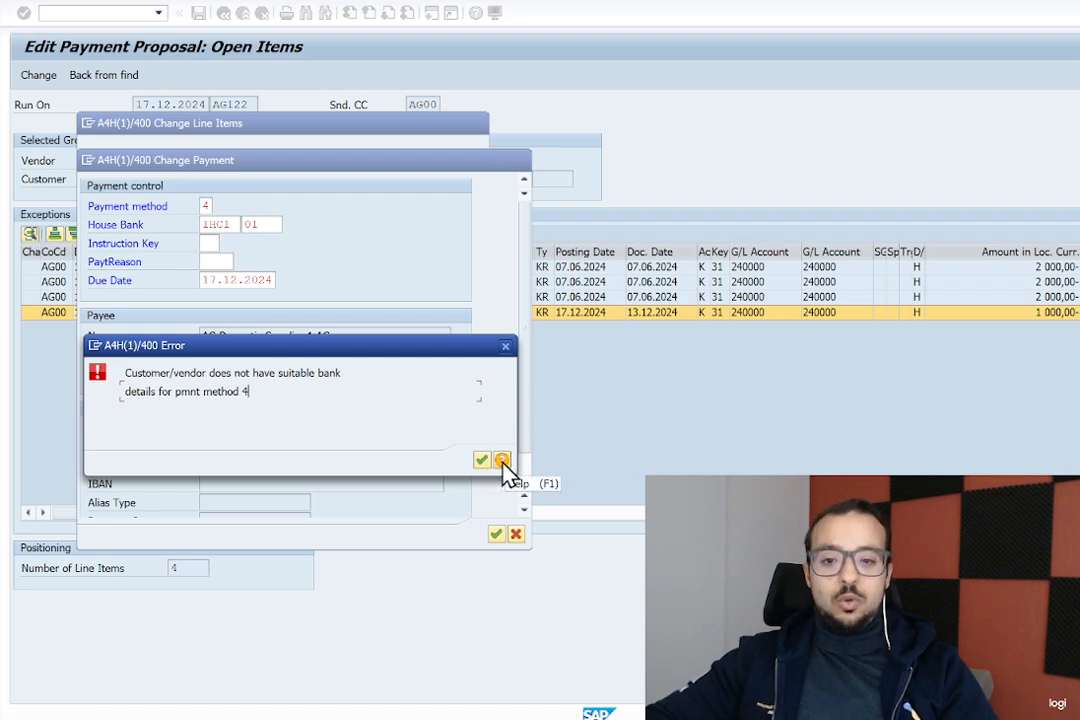
pyautogui.click(502, 458)
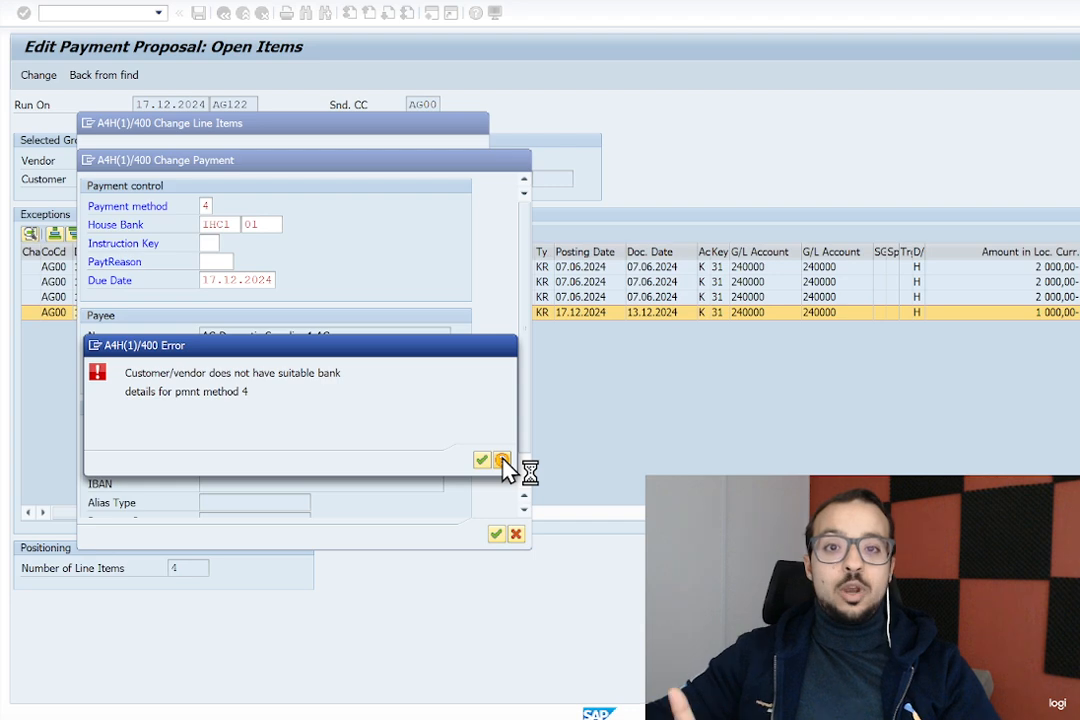
# Display the Performance Assistant long text for message FZ019
pyautogui.click(500, 458)
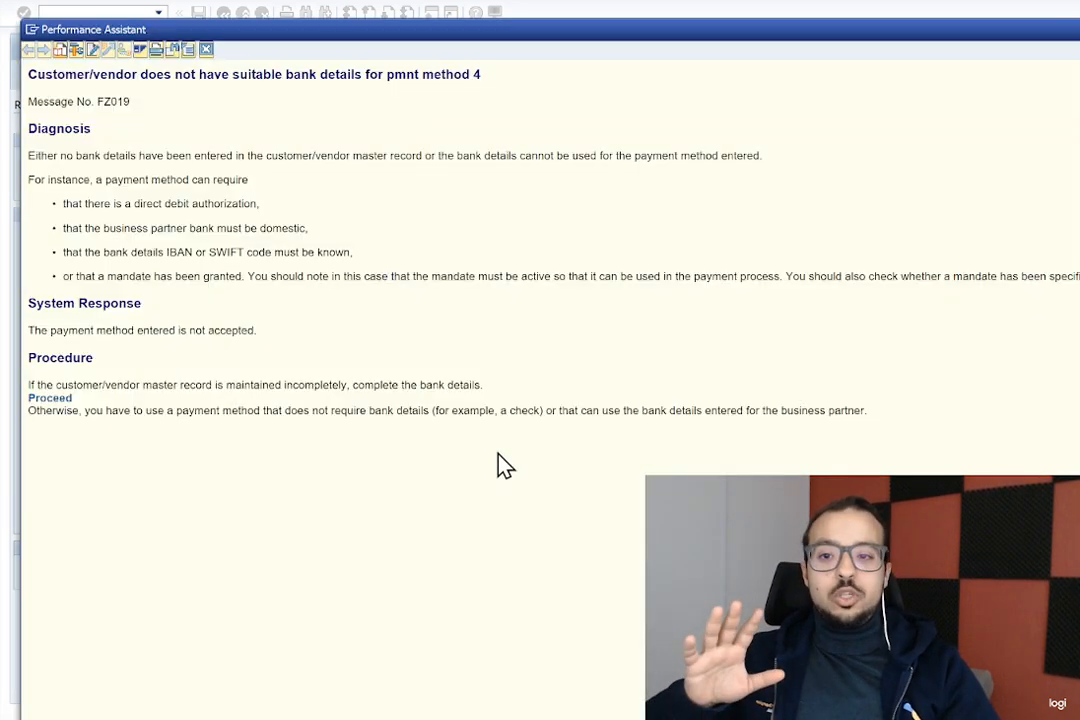
pyautogui.moveTo(460, 448)
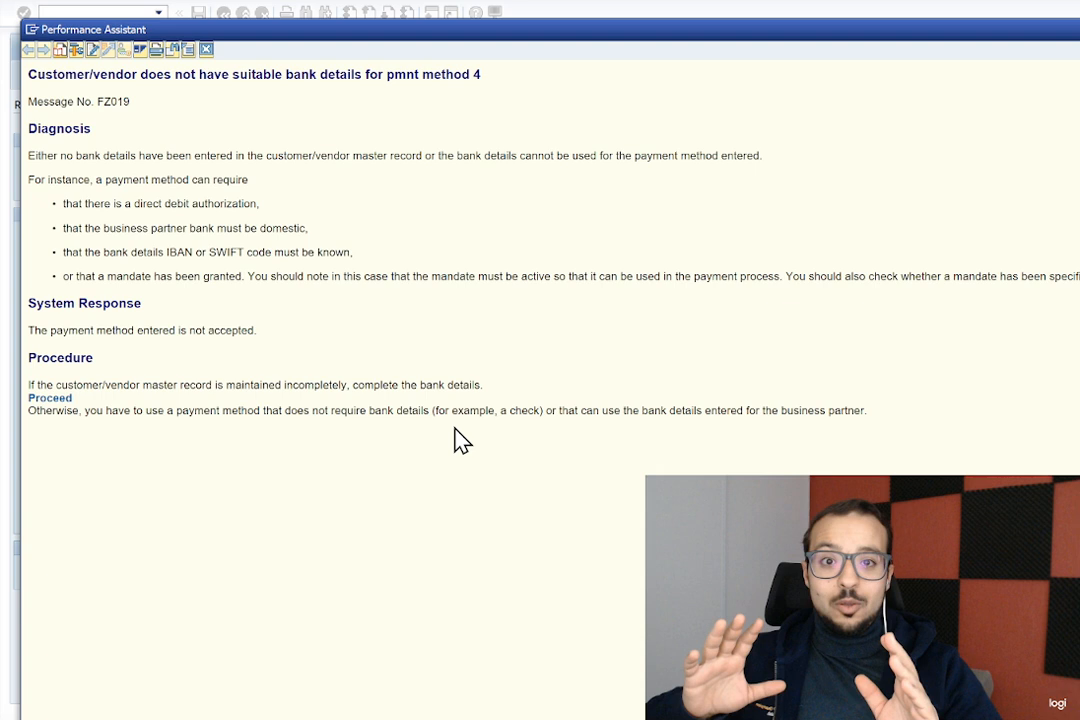
pyautogui.moveTo(456, 420)
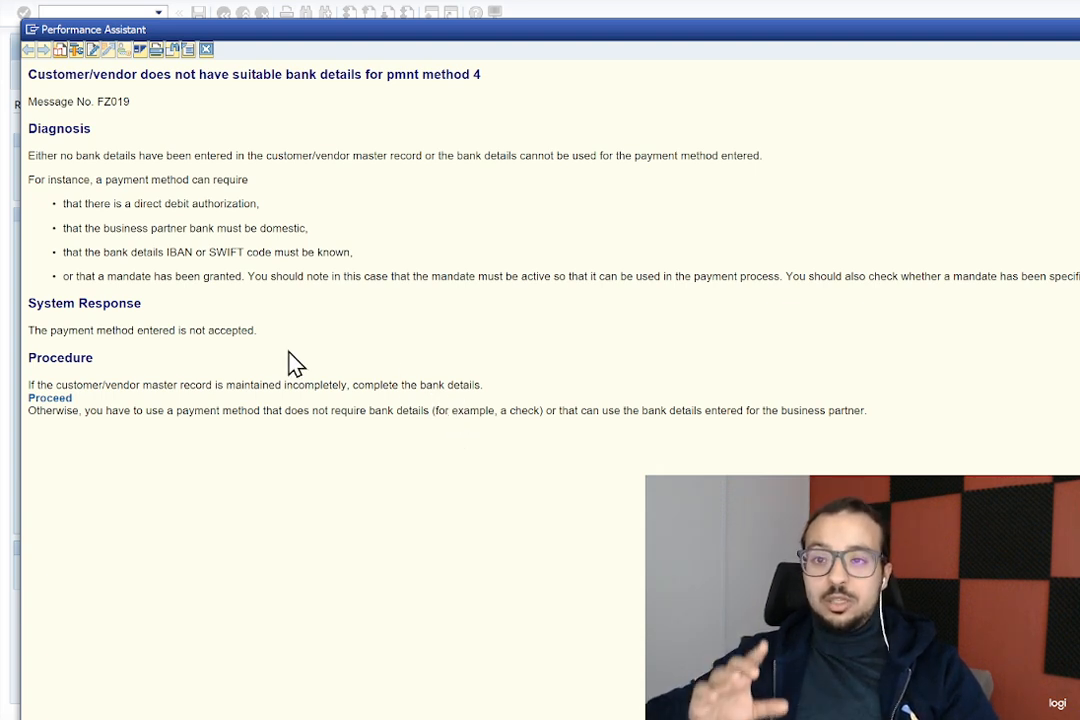
pyautogui.moveTo(276, 320)
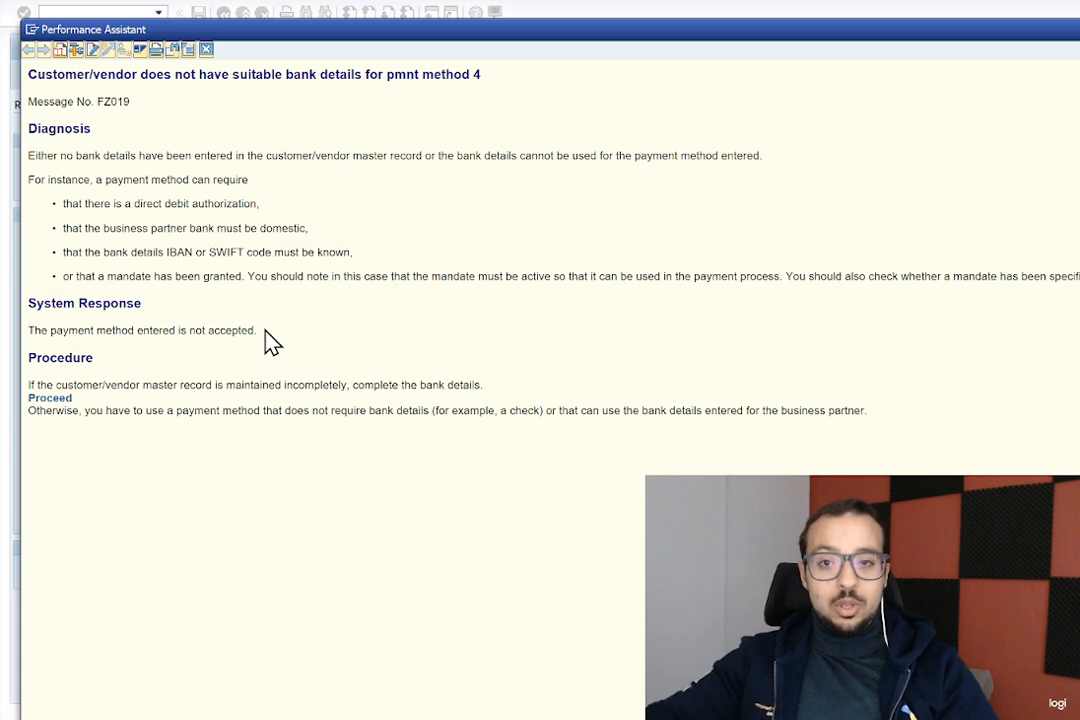
pyautogui.moveTo(236, 186)
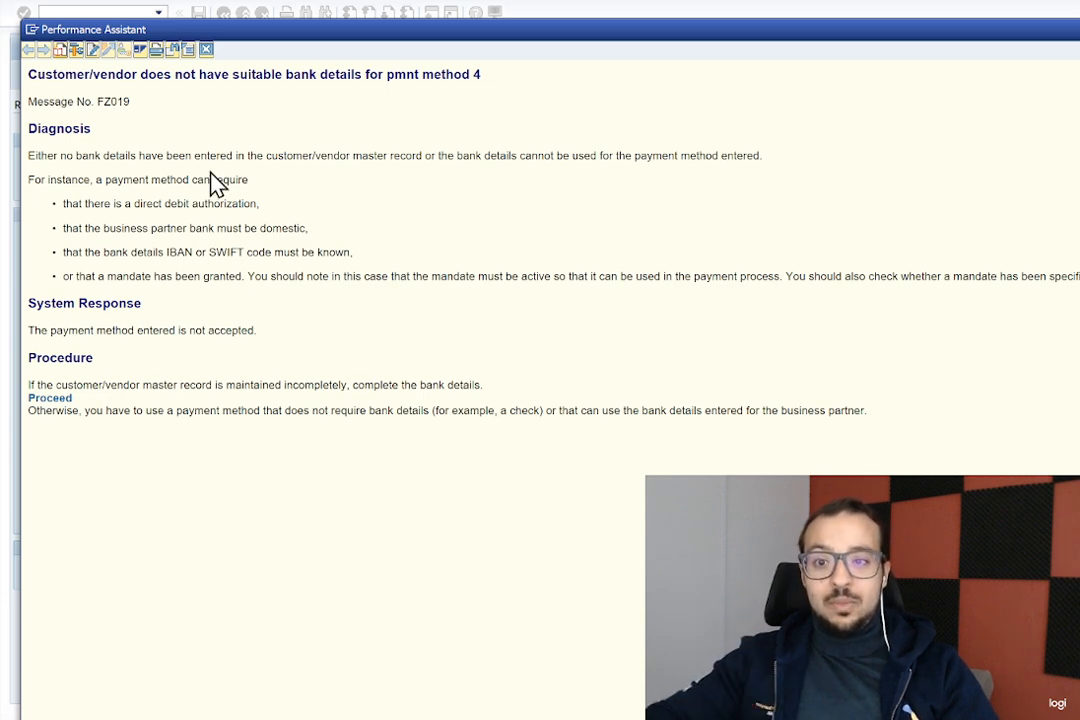
pyautogui.moveTo(210, 164)
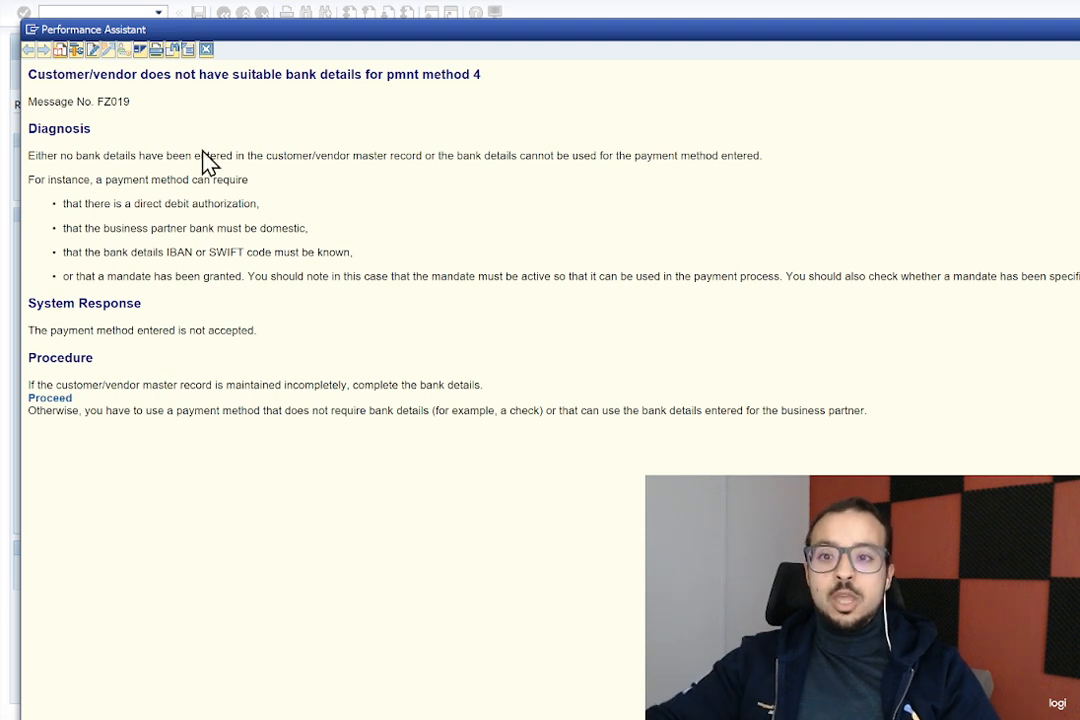
pyautogui.moveTo(288, 132)
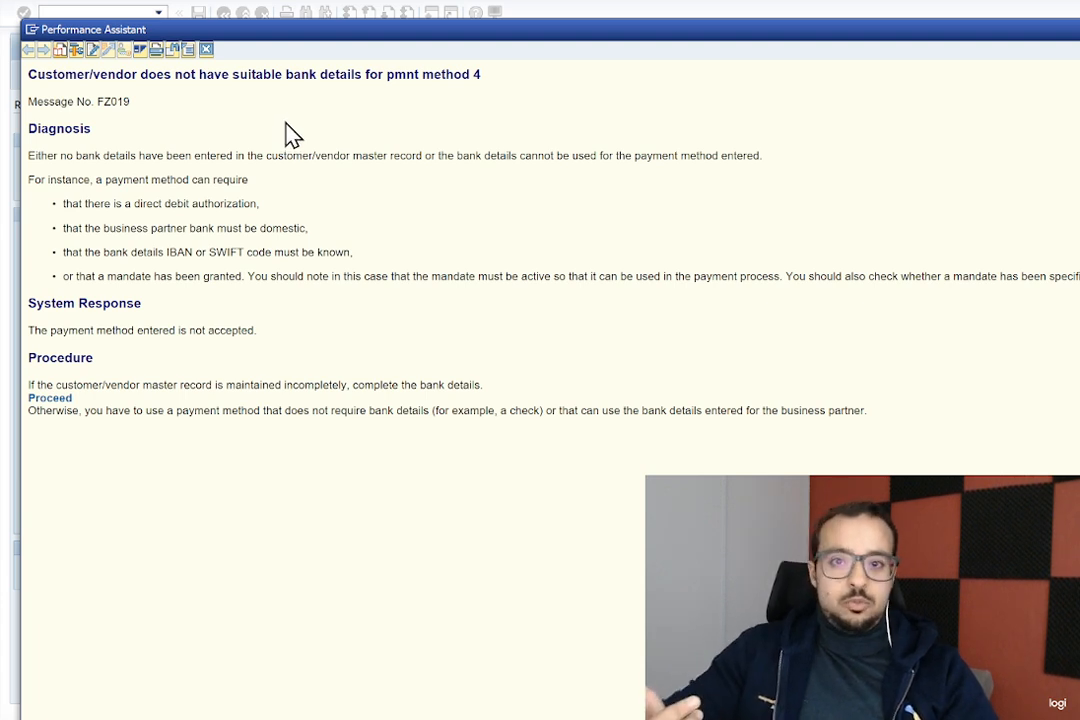
pyautogui.moveTo(208, 52)
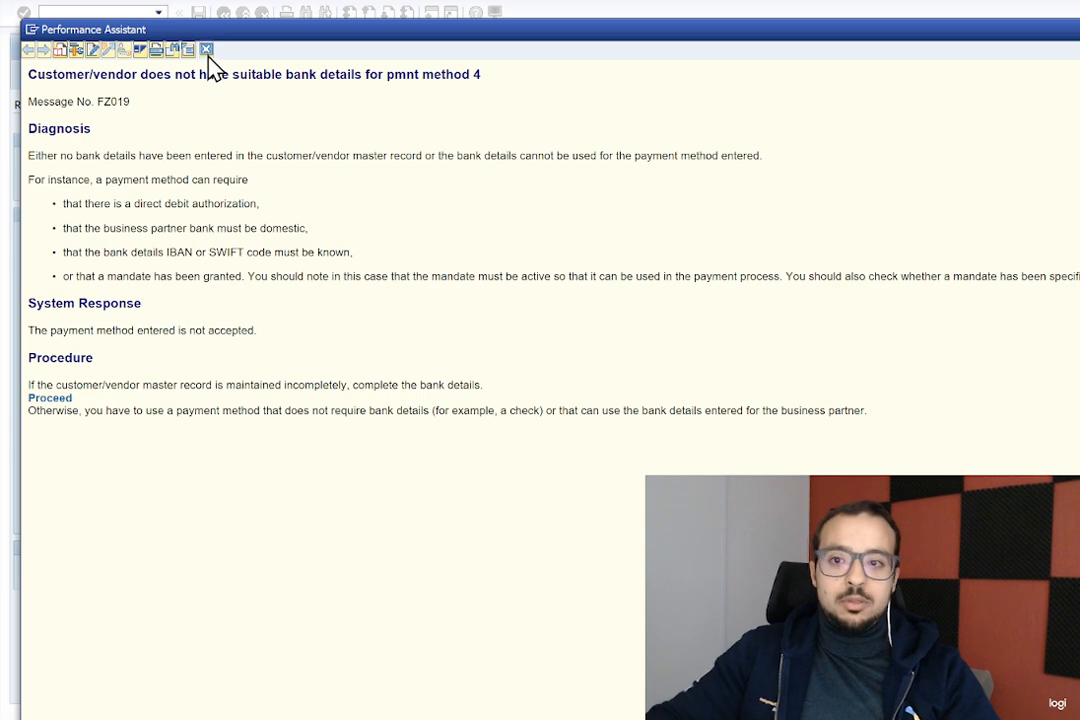
# Close the FZ019 help window, returning to the Change Payment error
pyautogui.click(208, 48)
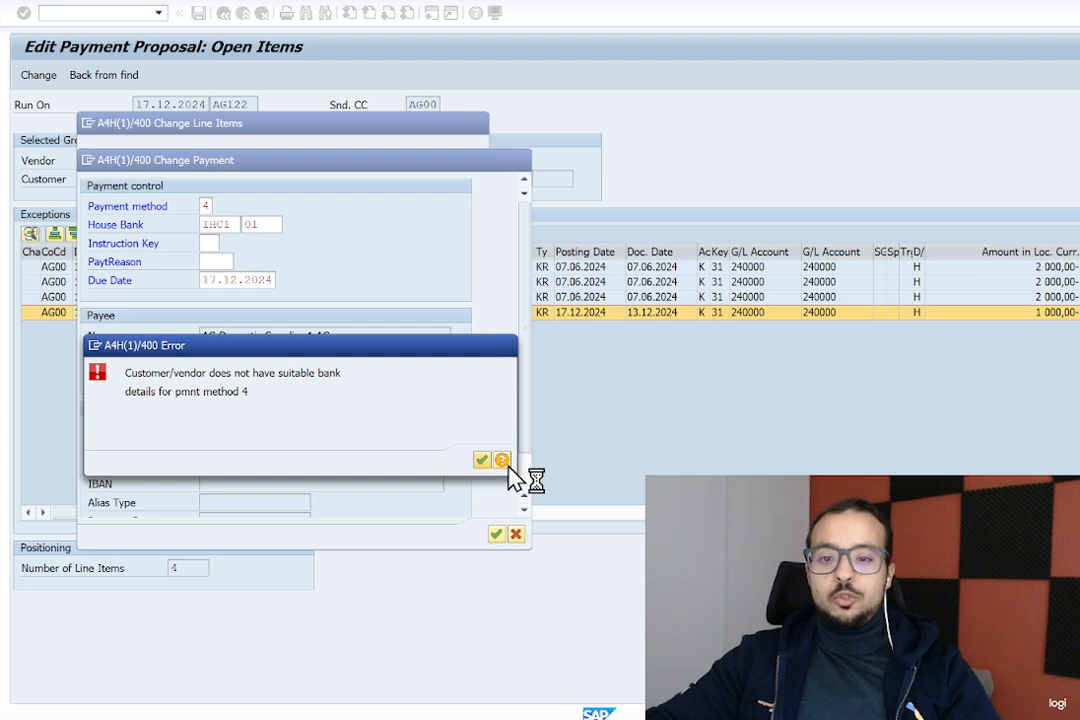
# Dismiss the error, re-enter house bank IHC1, then cancel the Change Payment dialog
pyautogui.click(482, 460)
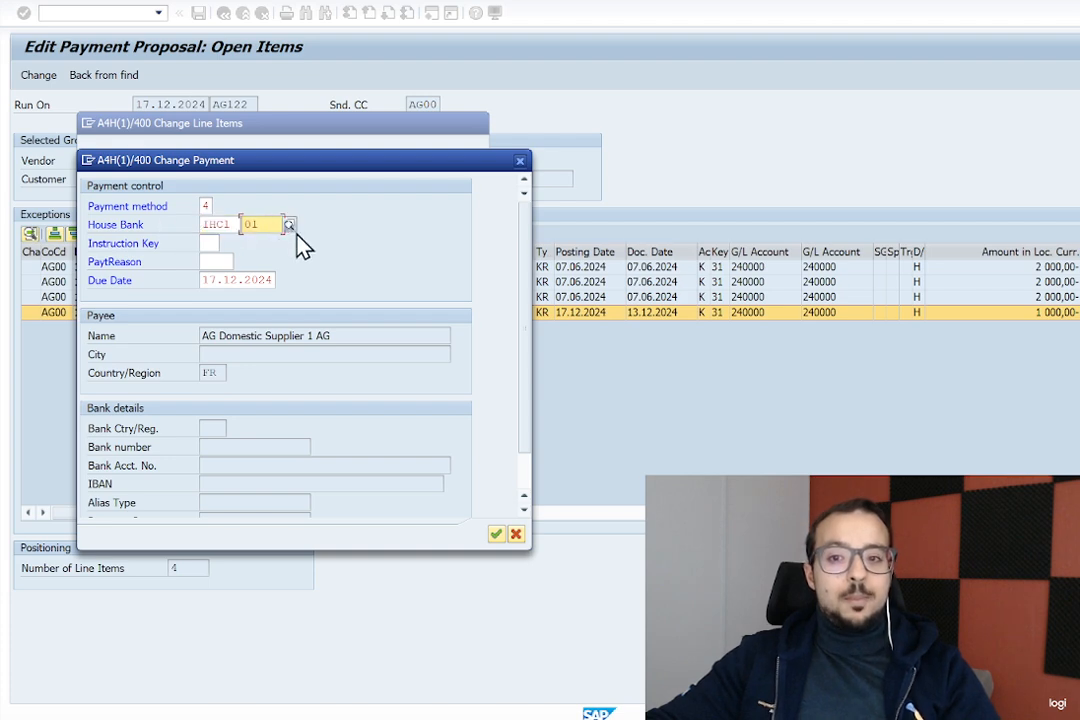
pyautogui.moveTo(308, 258)
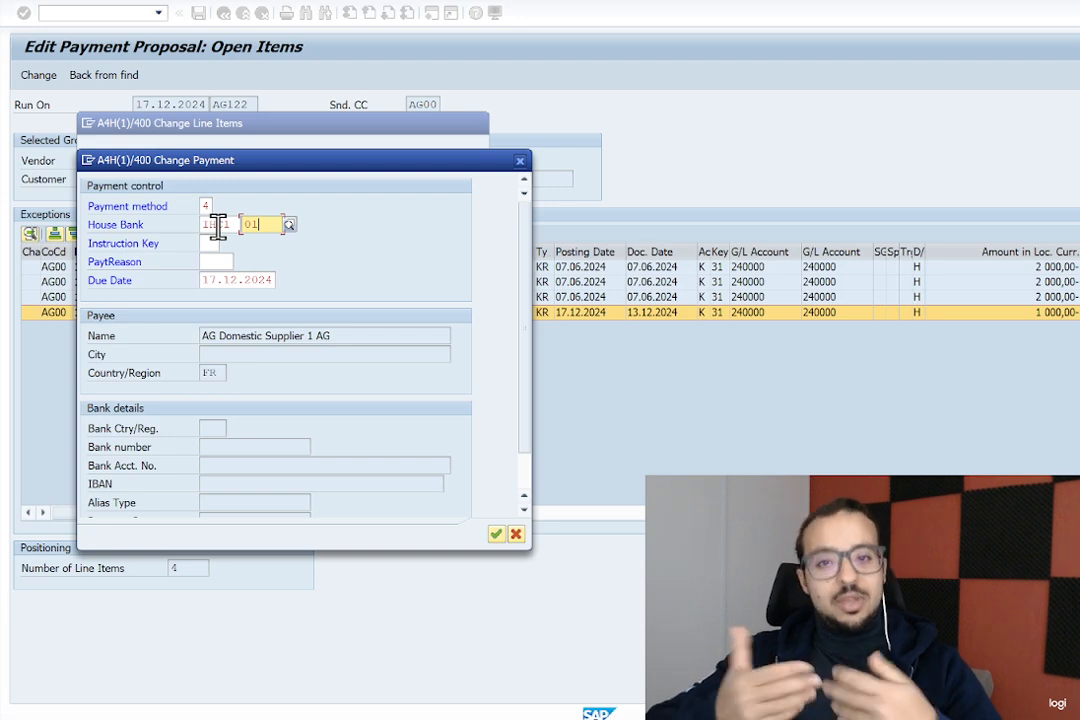
pyautogui.write('IHC1')
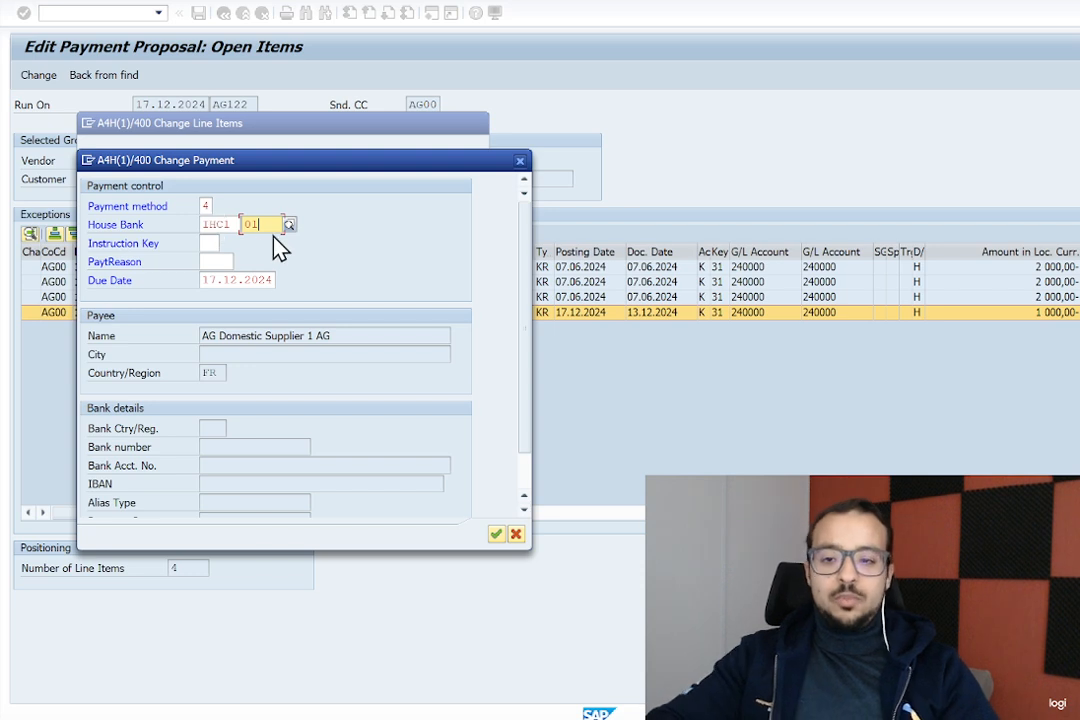
pyautogui.moveTo(468, 402)
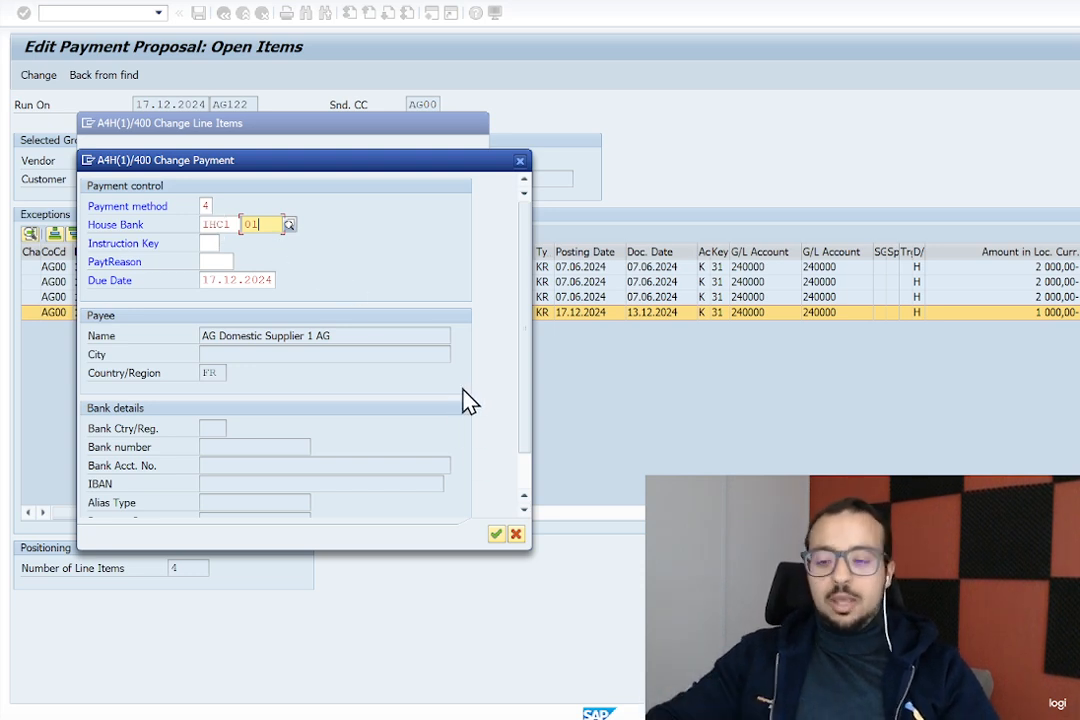
pyautogui.moveTo(516, 532)
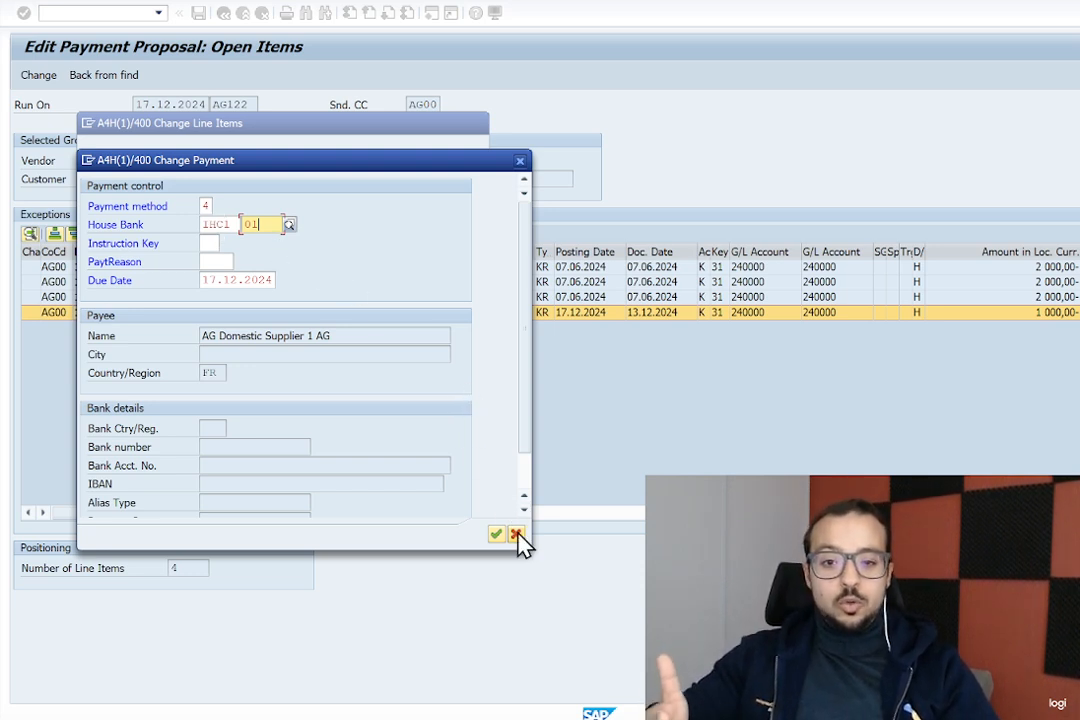
pyautogui.click(516, 534)
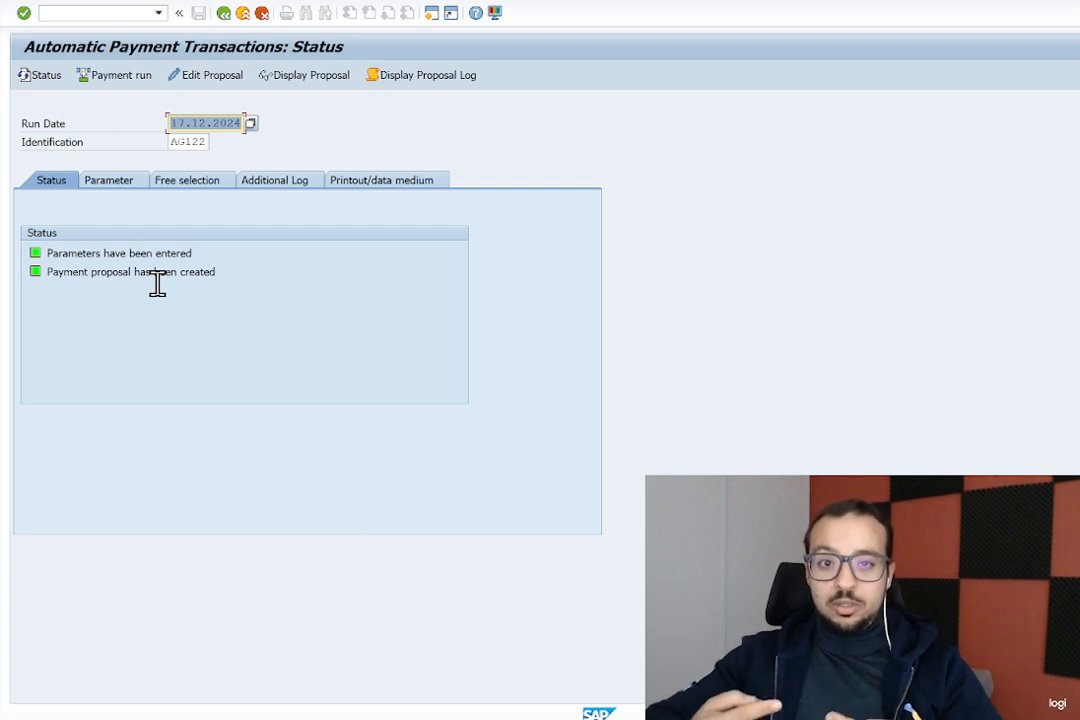
pyautogui.moveTo(192, 274)
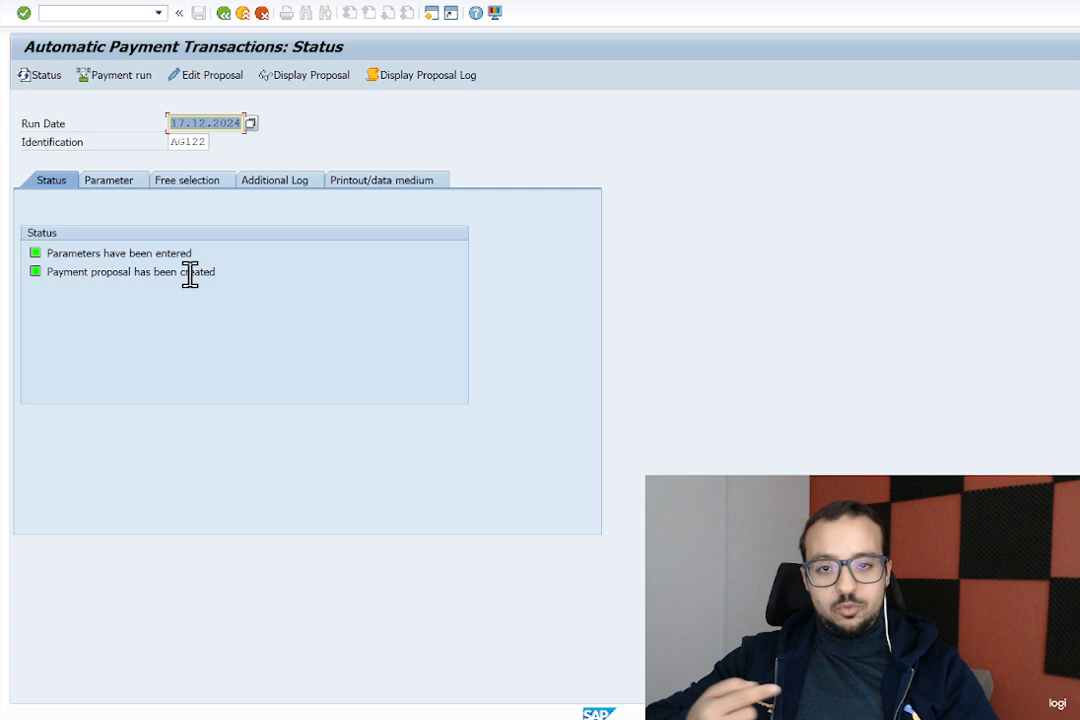
pyautogui.moveTo(256, 288)
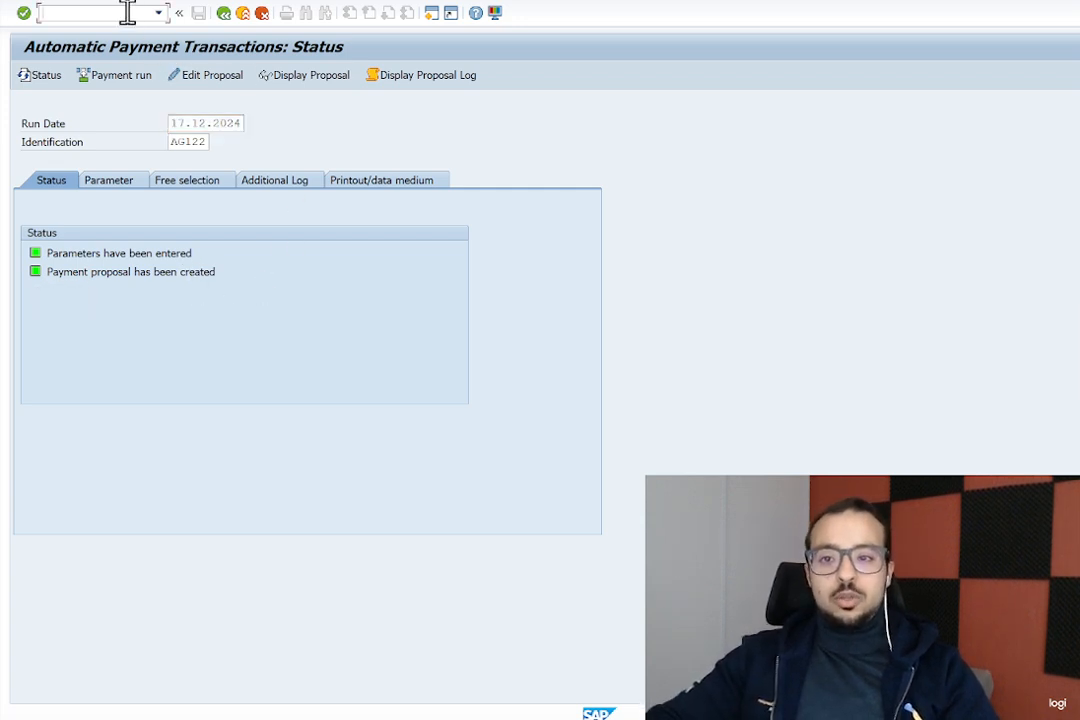
# Start transaction BP in a new session via /obp from the F110 status screen
pyautogui.write('/ob')
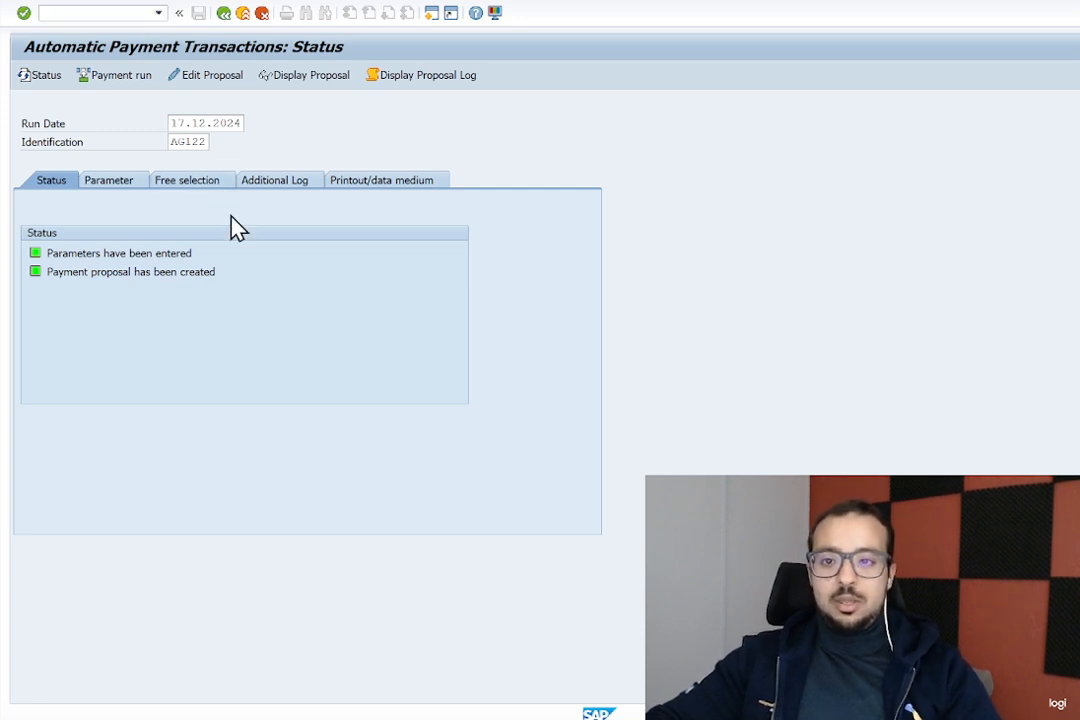
pyautogui.moveTo(182, 108)
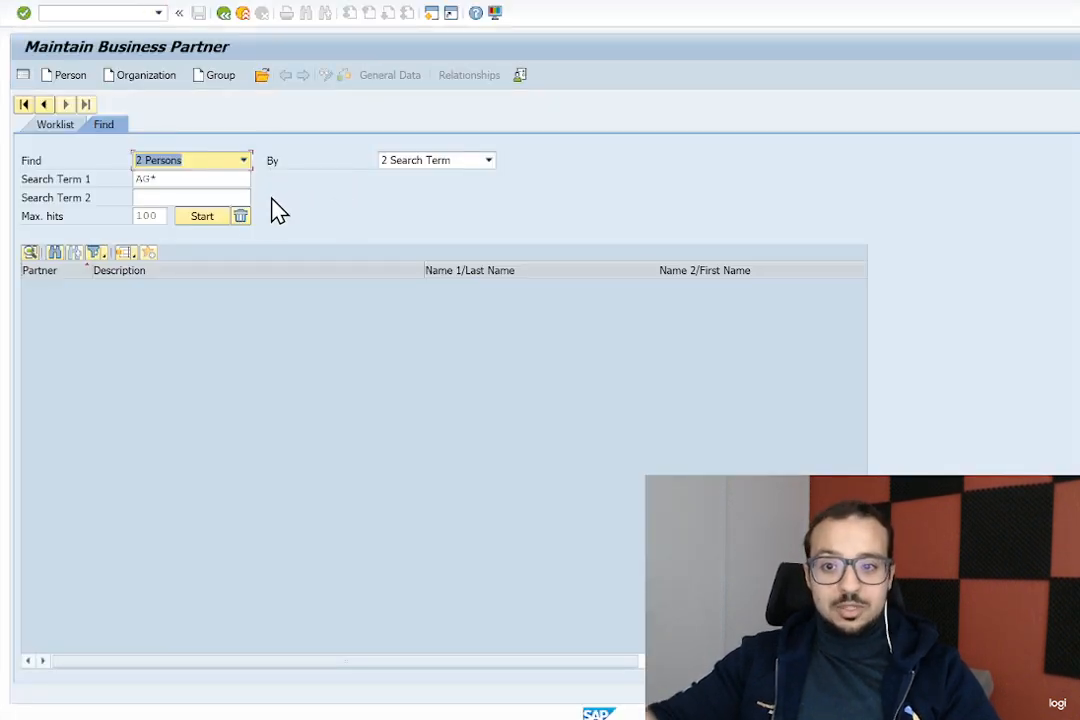
# Open business partner 20001 as FI Vendor and switch its Payment Transactions to change mode
pyautogui.click(200, 216)
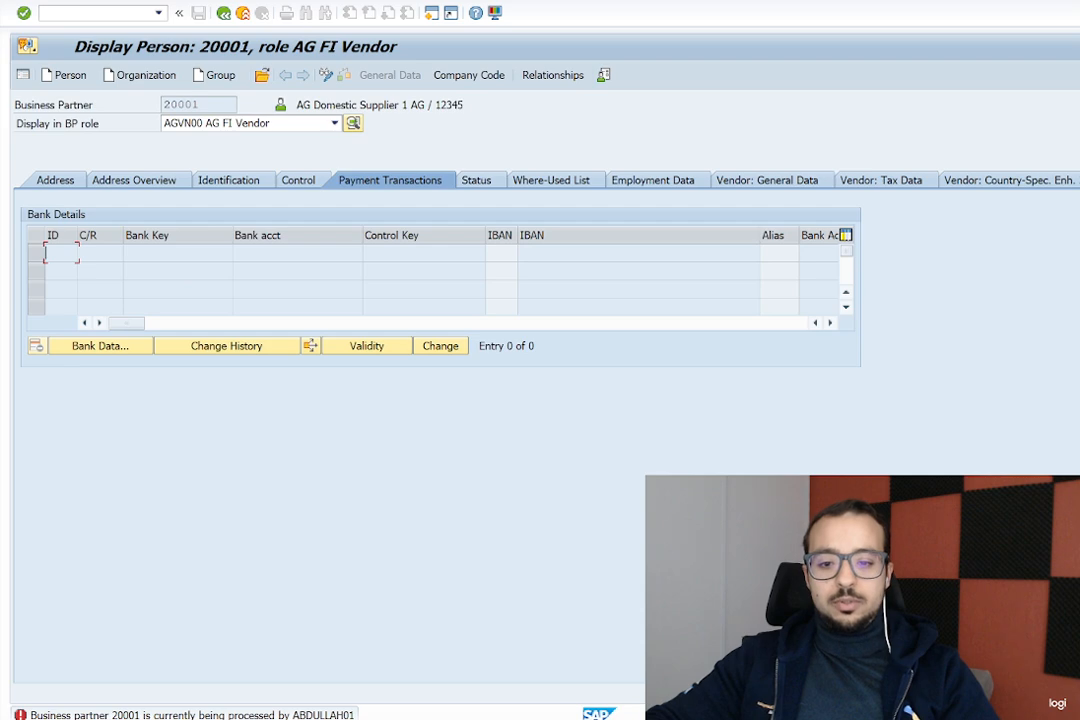
pyautogui.click(440, 344)
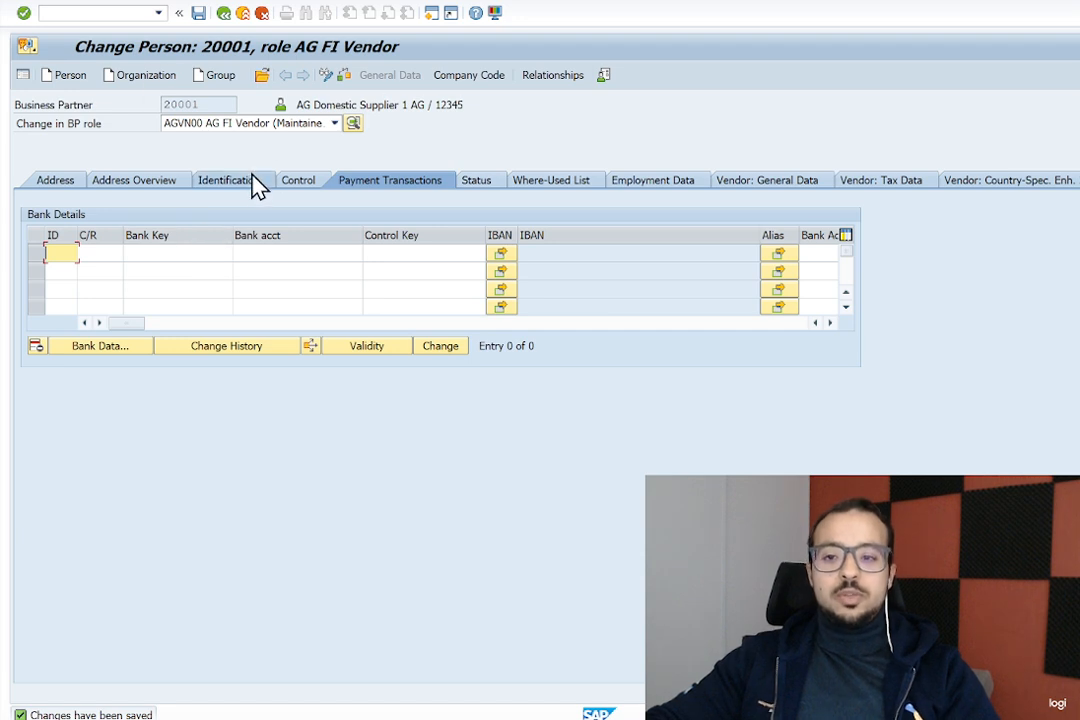
pyautogui.moveTo(150, 188)
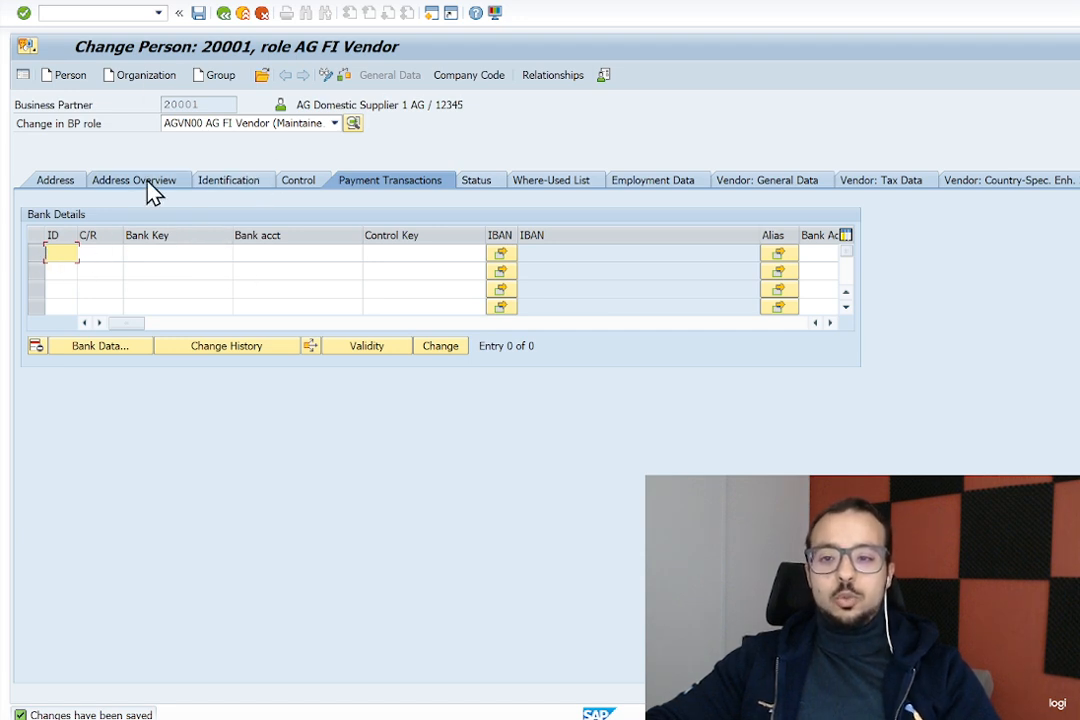
pyautogui.moveTo(400, 184)
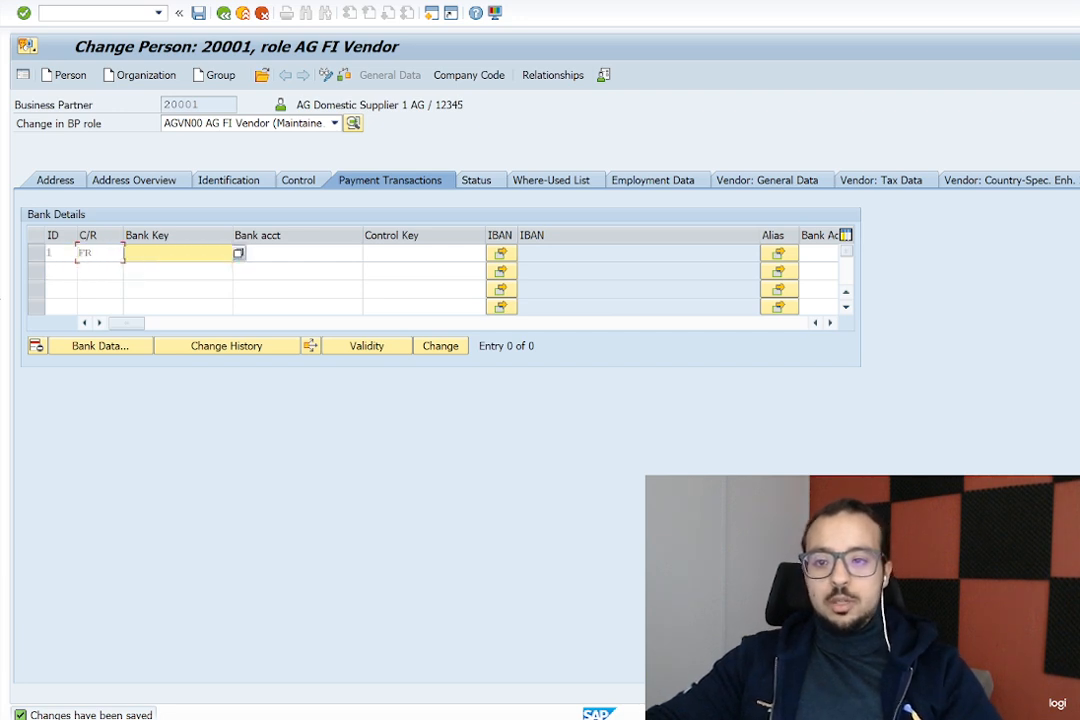
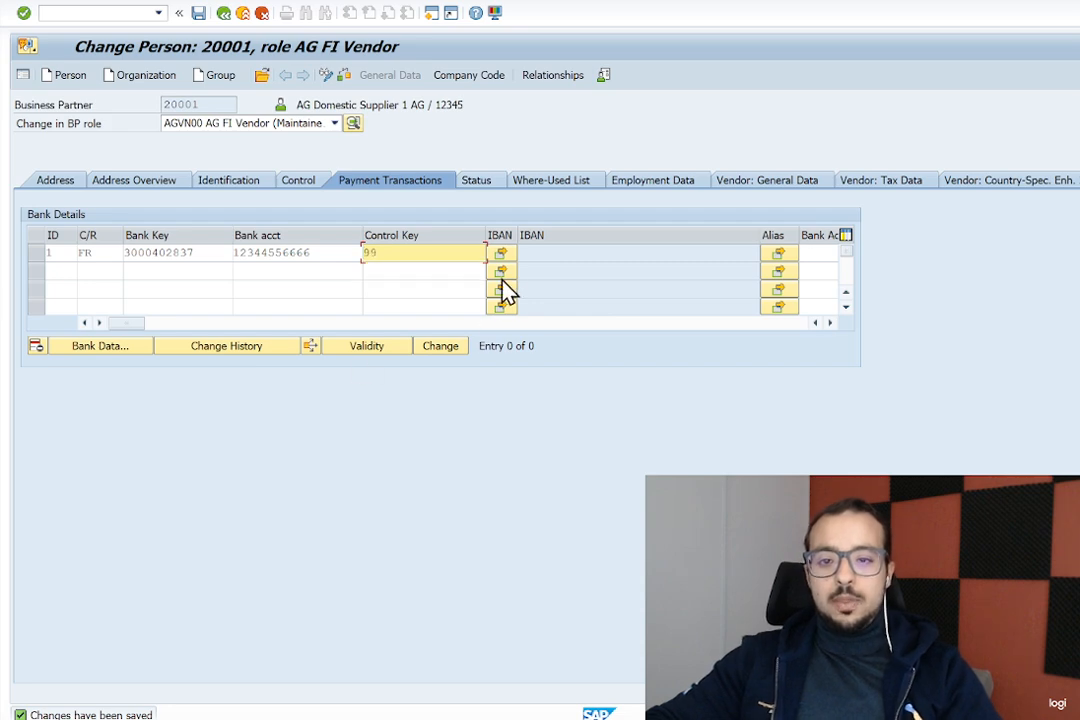
pyautogui.click(500, 252)
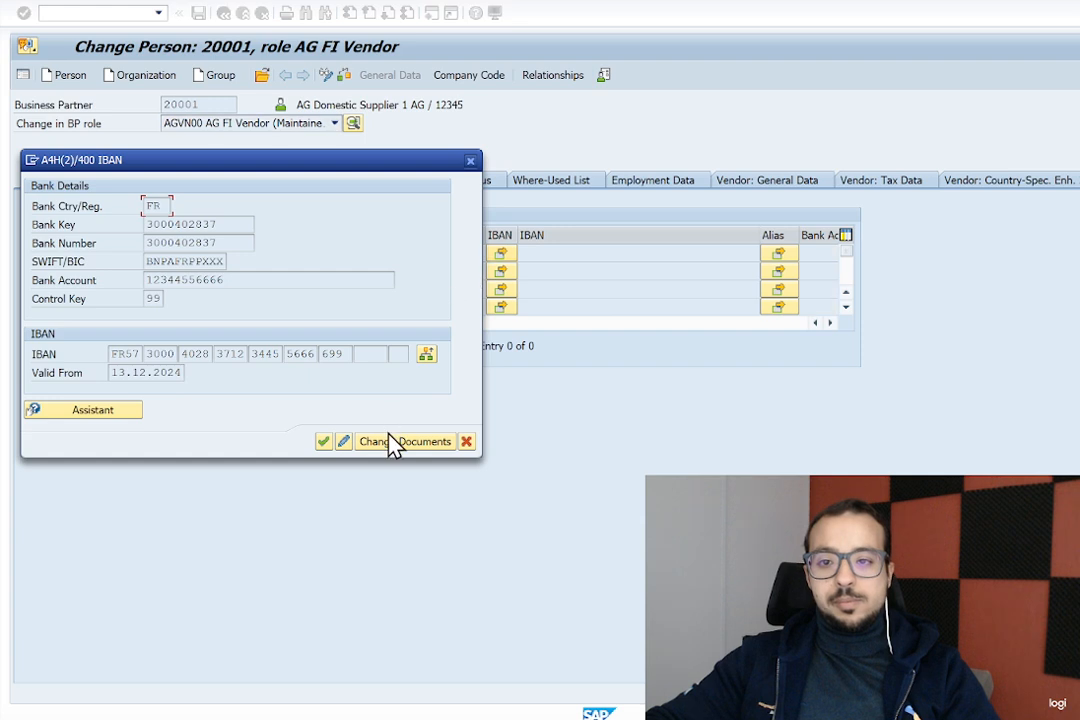
pyautogui.click(320, 442)
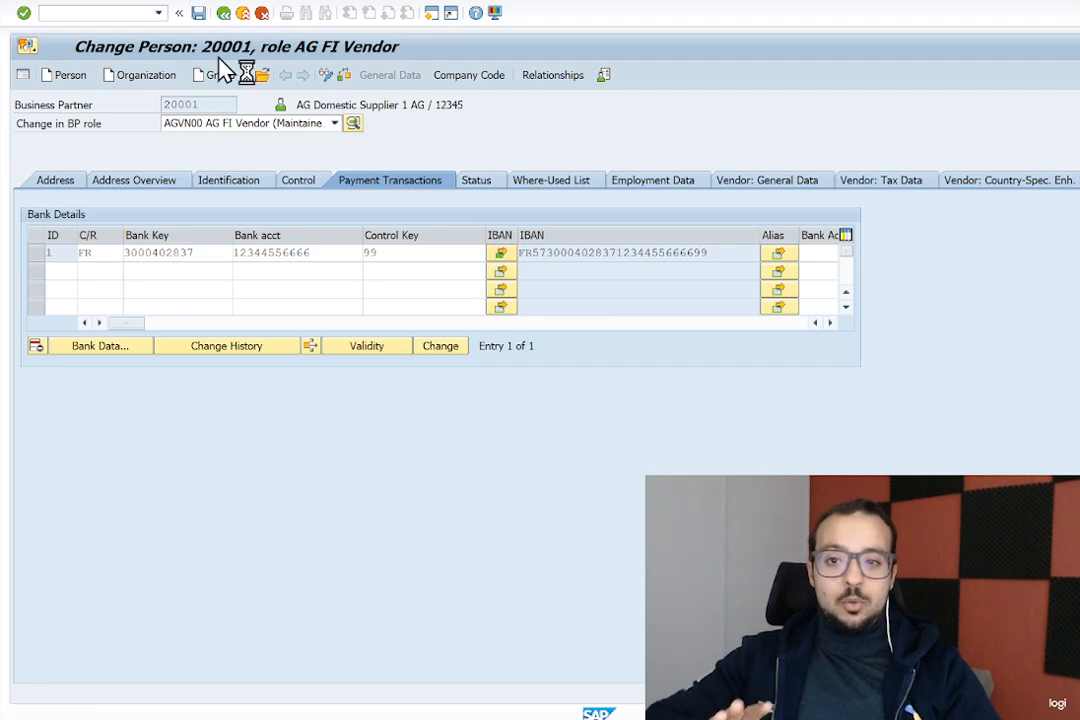
pyautogui.click(208, 16)
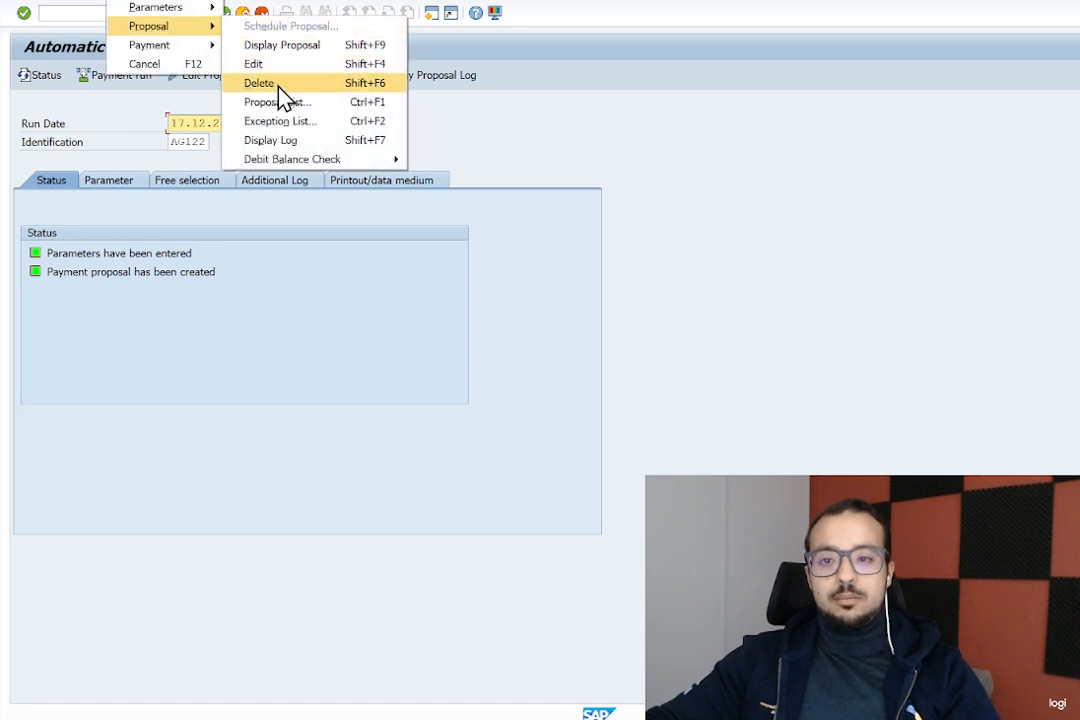
# Delete the existing payment proposal for run AG122 and confirm
pyautogui.click(268, 78)
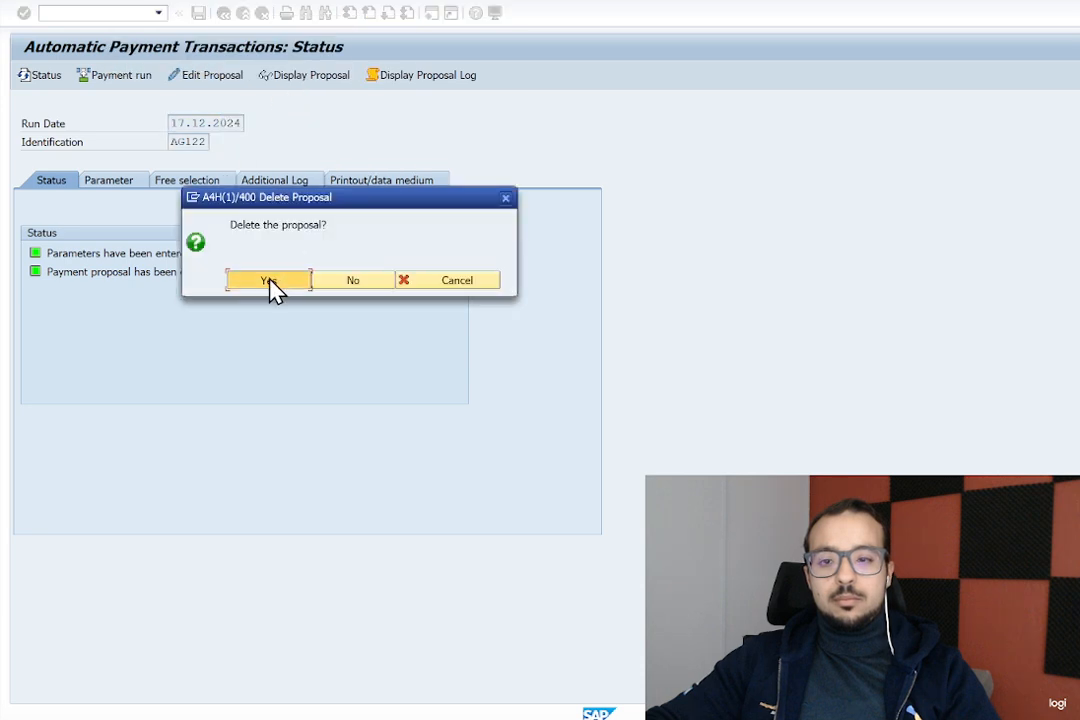
pyautogui.click(268, 280)
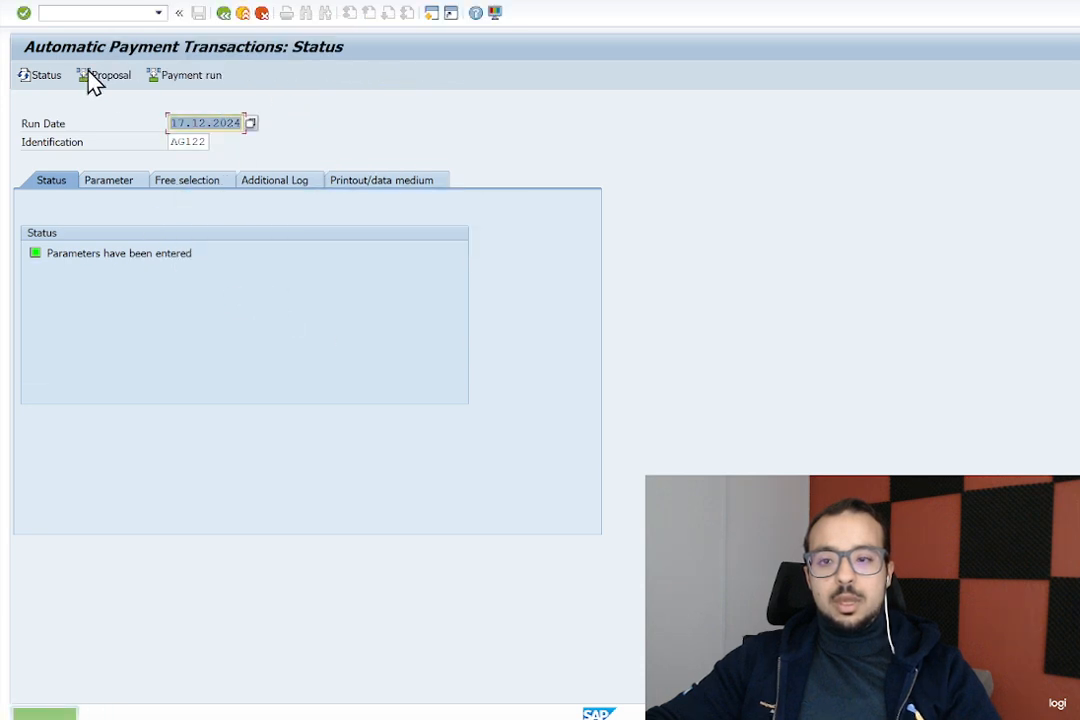
# Schedule a new proposal to start immediately and begin editing it
pyautogui.click(108, 76)
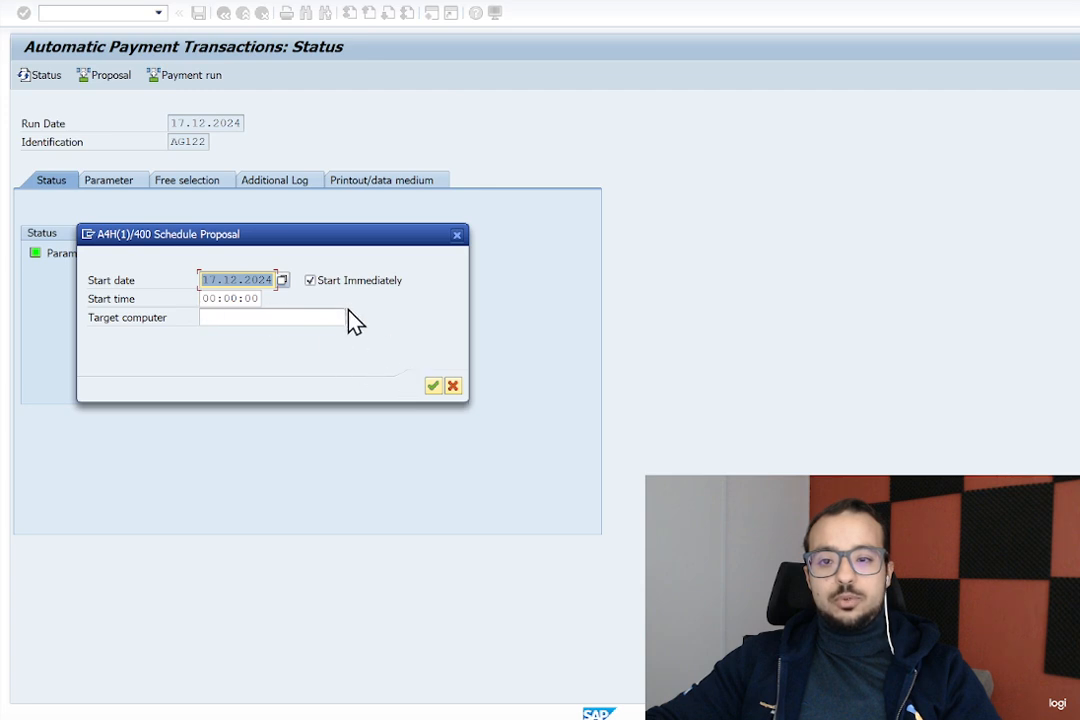
pyautogui.click(440, 384)
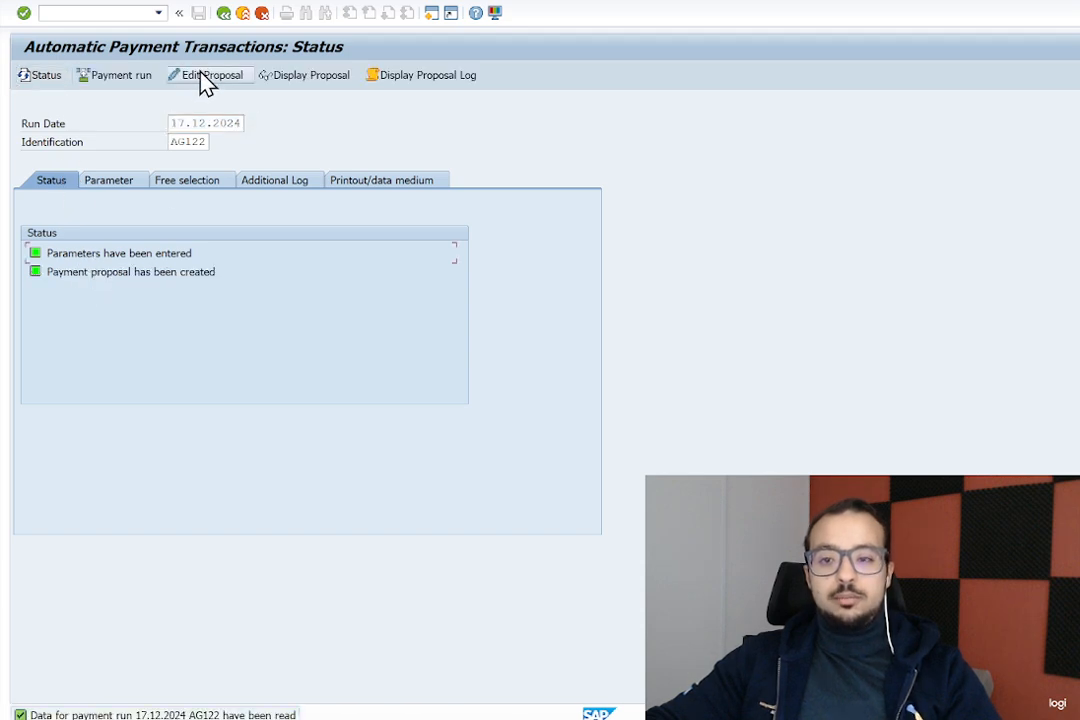
pyautogui.click(212, 74)
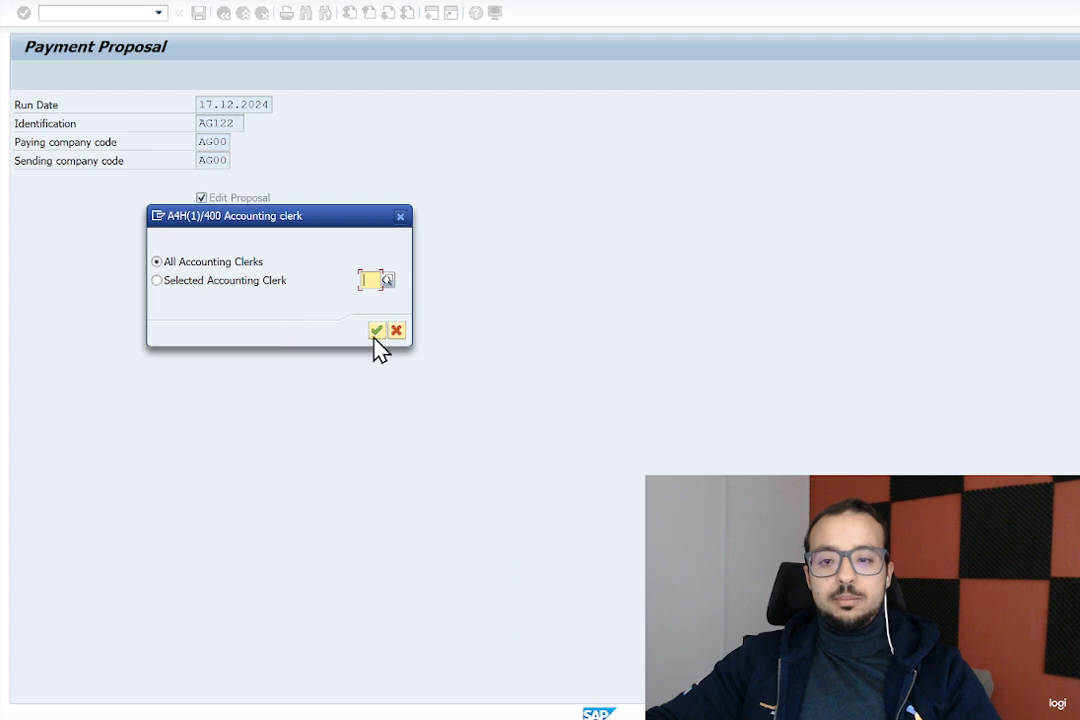
# Proceed with all accounting clerks and show the paid items of supplier 20001
pyautogui.click(376, 330)
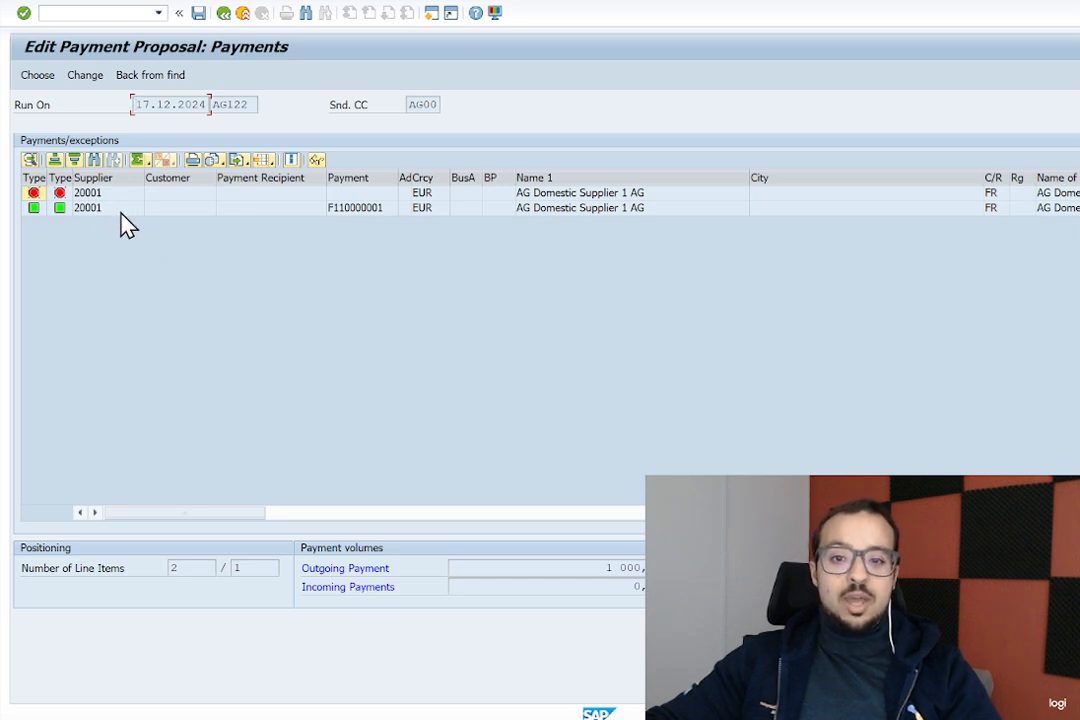
pyautogui.click(96, 208)
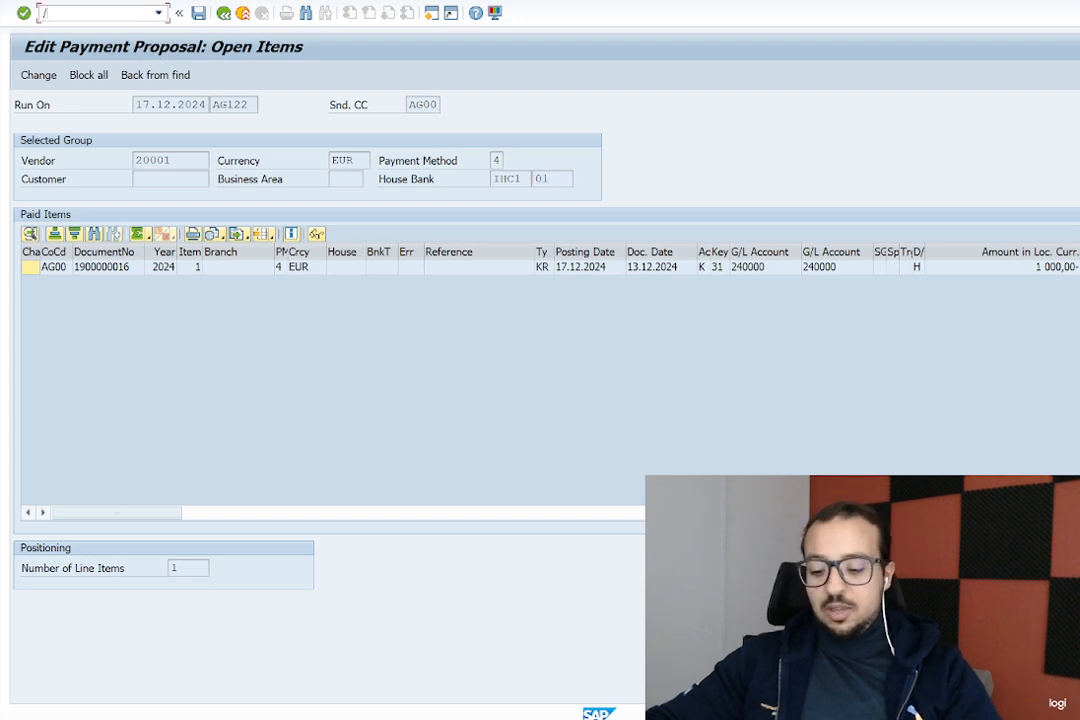
# Enter transaction /ofbzp in the command field
pyautogui.write('/ofbzp')
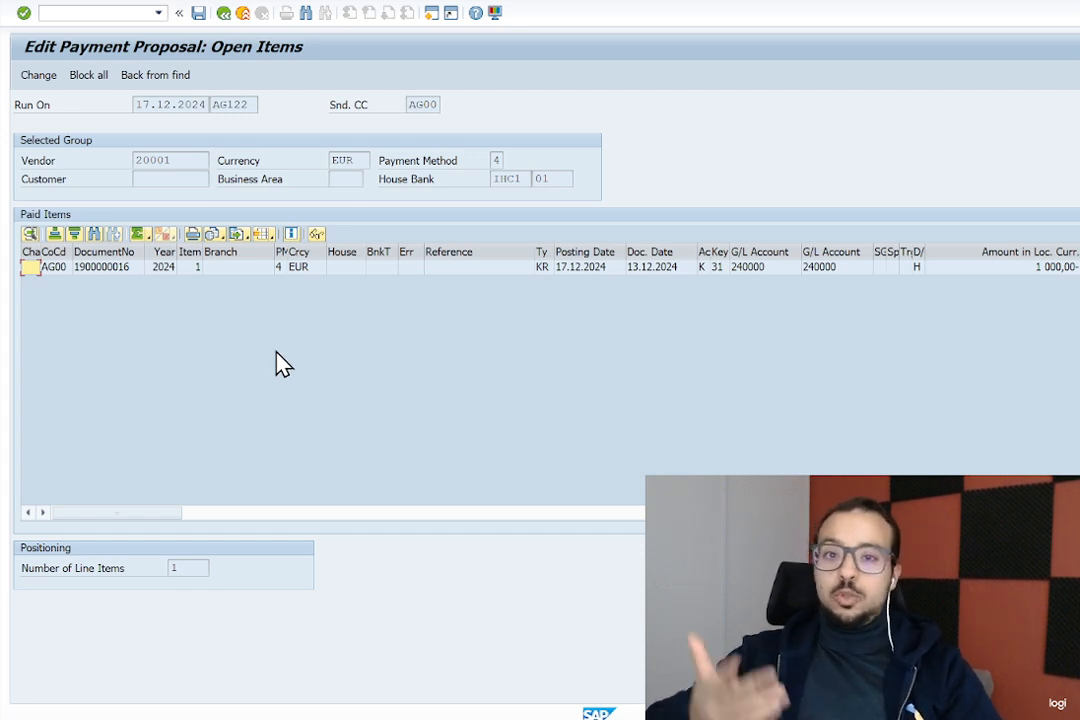
pyautogui.moveTo(316, 352)
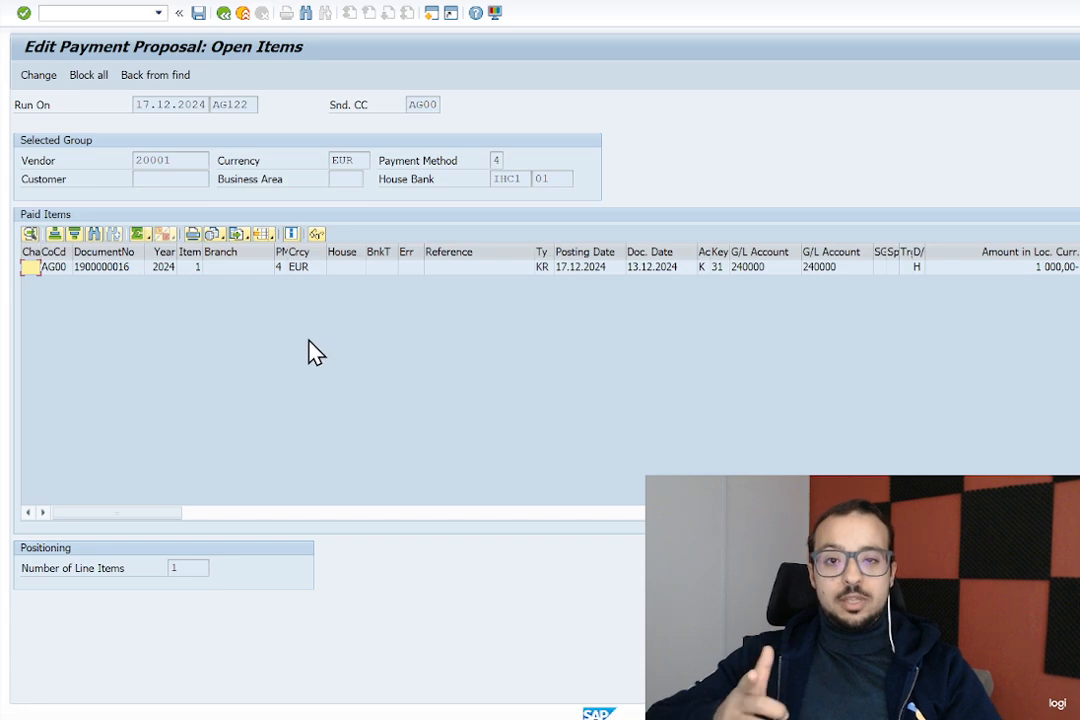